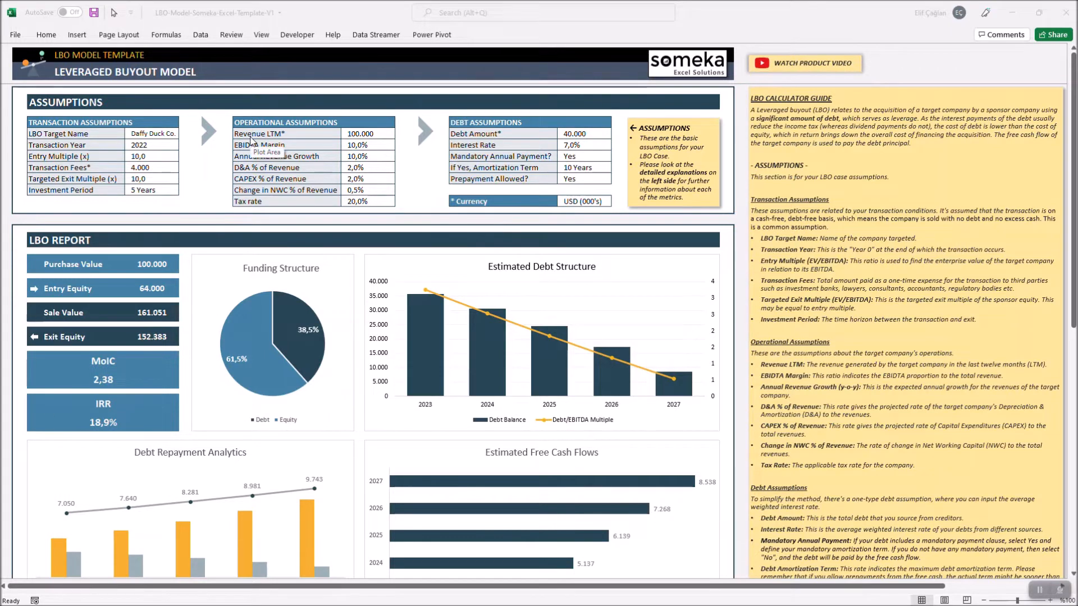
mouse_move(139, 266)
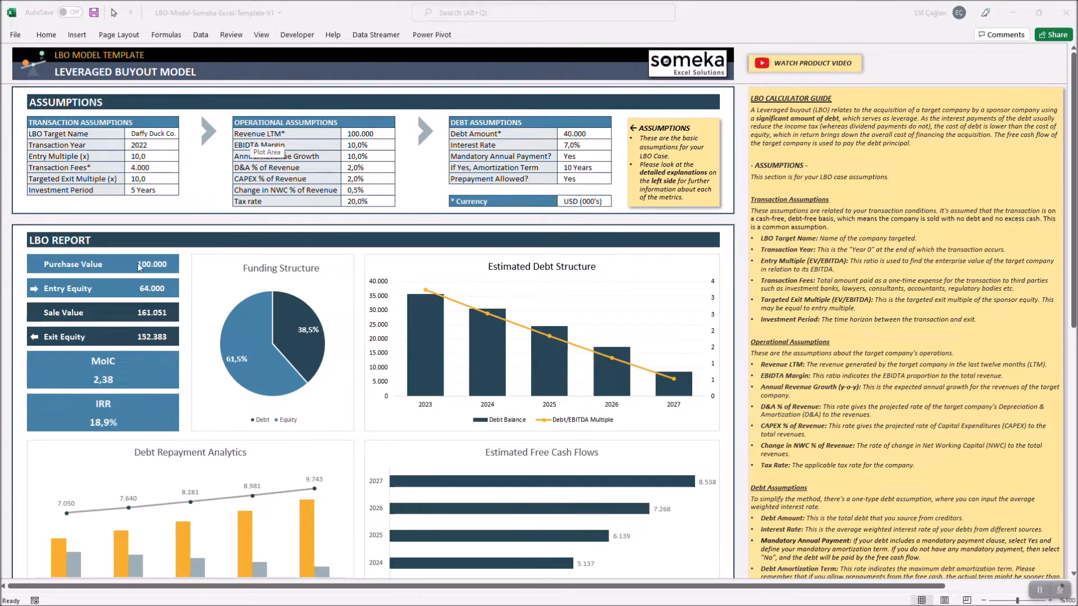
mouse_move(346, 294)
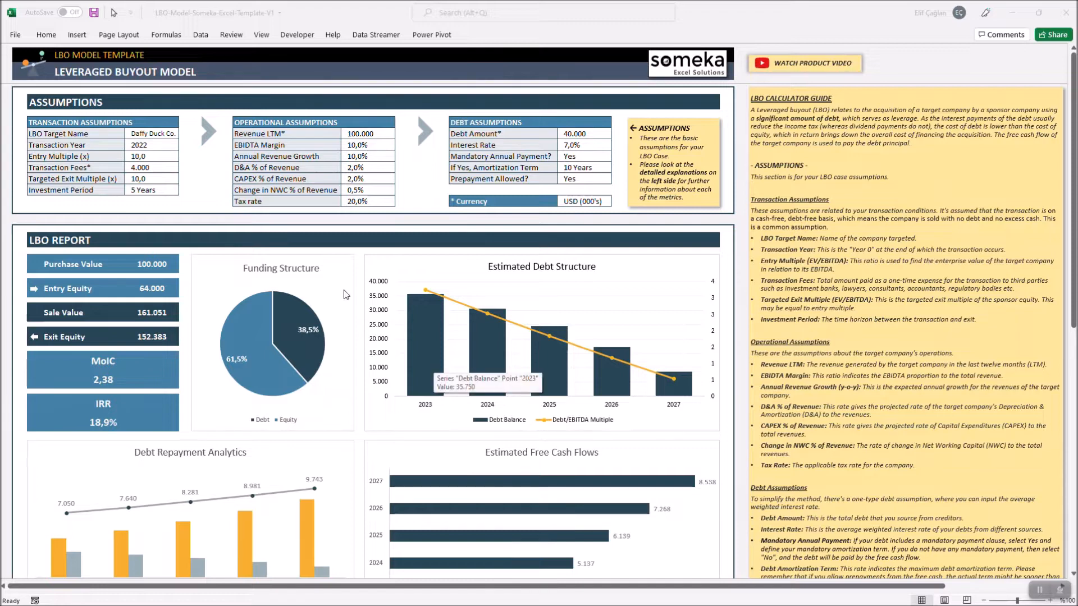
mouse_move(301, 169)
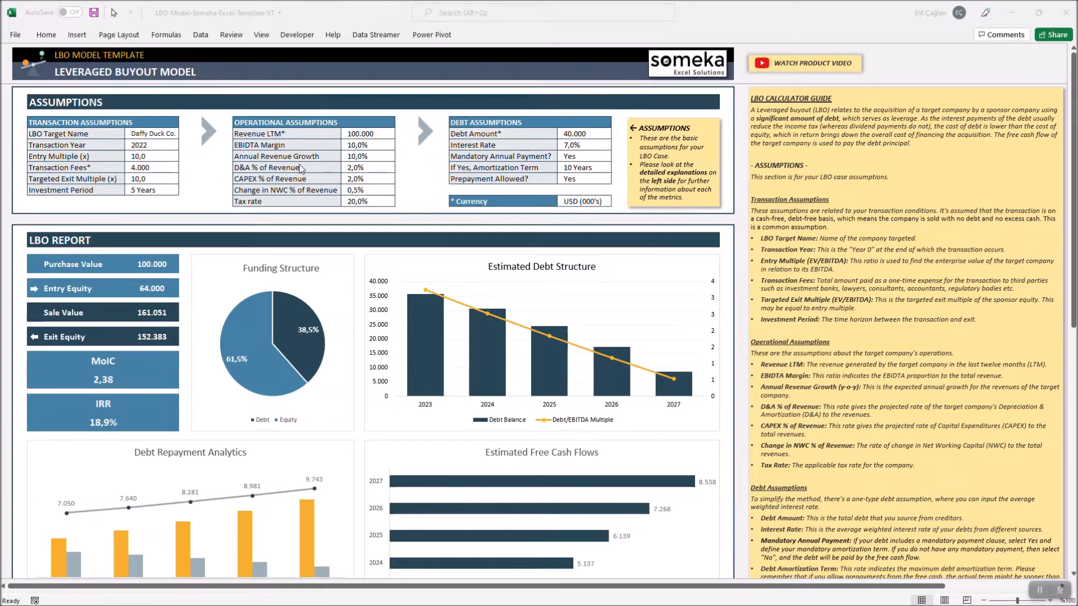
mouse_move(287, 162)
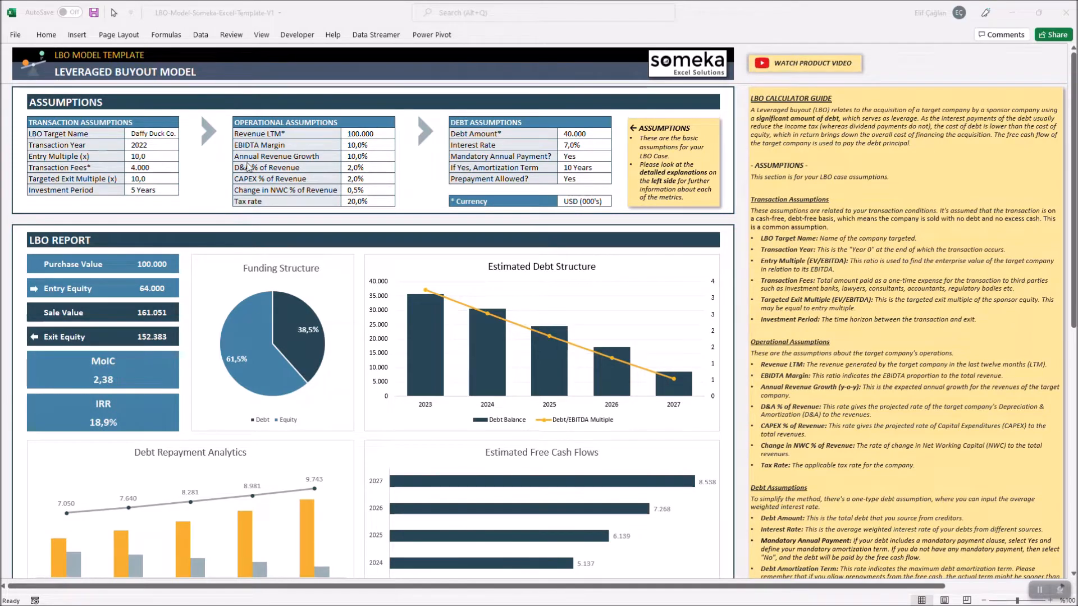
Step: Enter company name X Co, transaction year 2022 and entry multiple 10.0
scroll("down", 3)
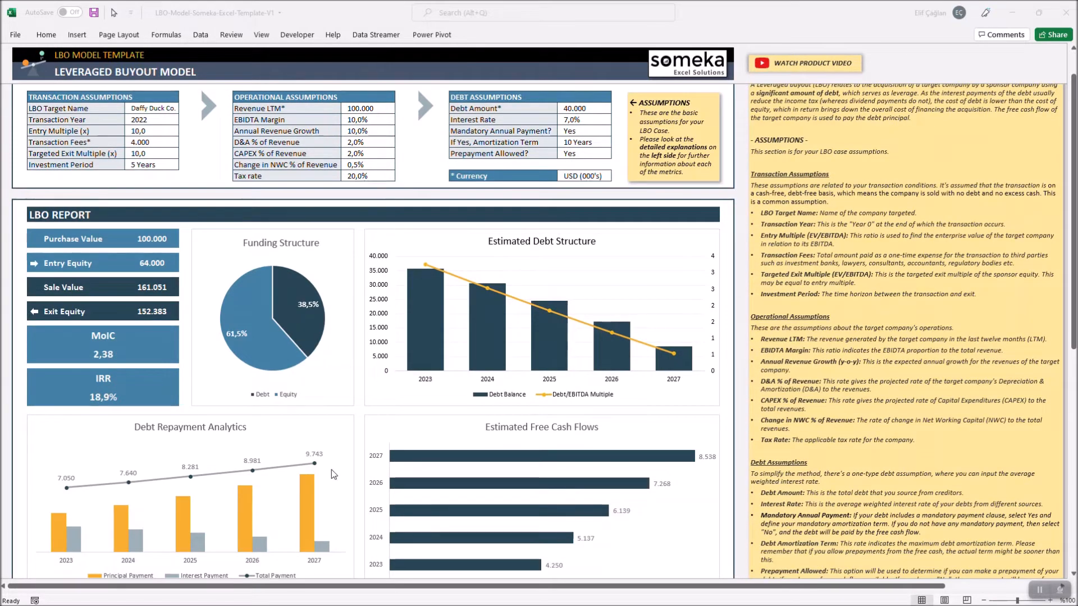
scroll("down", 3)
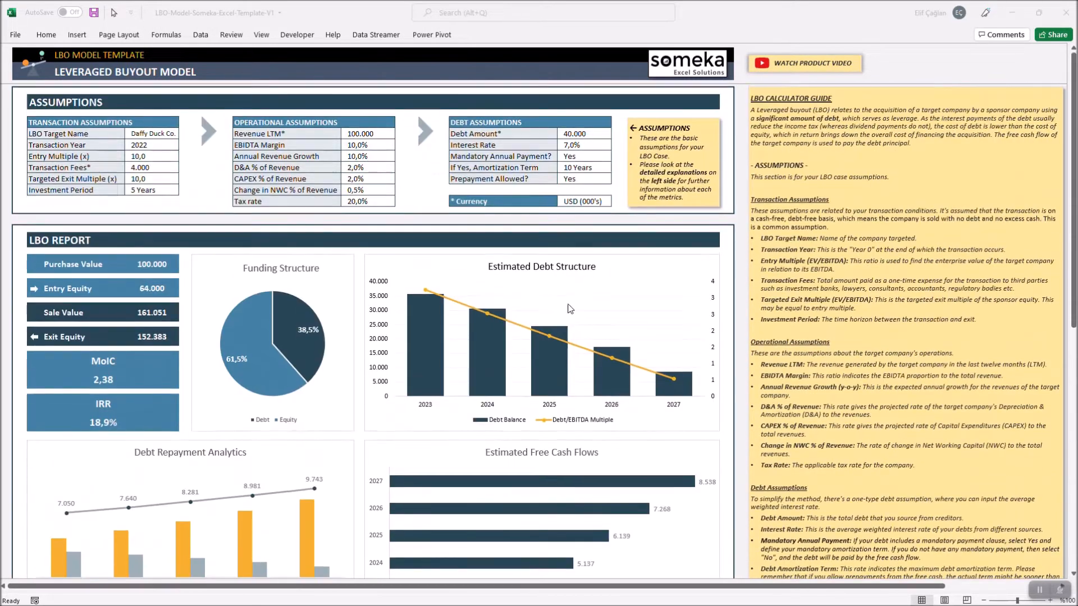
mouse_move(872, 63)
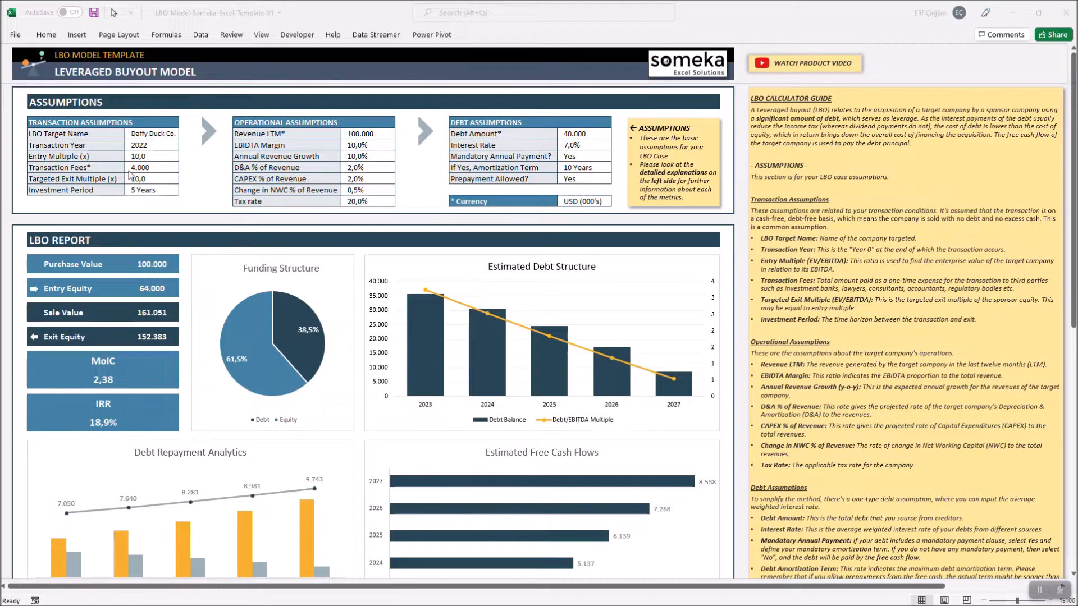
scroll("down", 3)
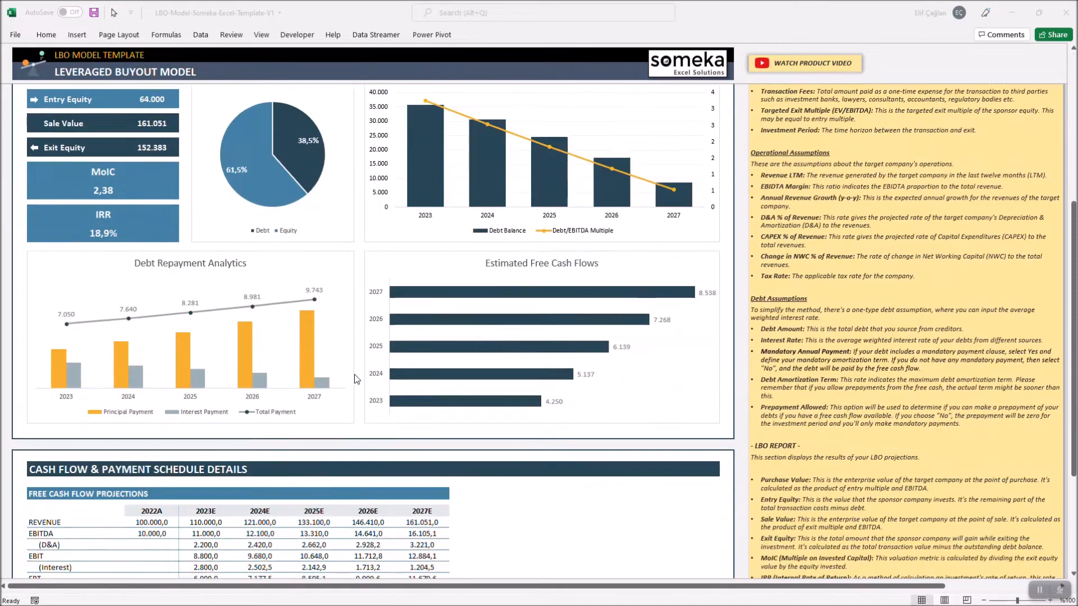
scroll("up", 3)
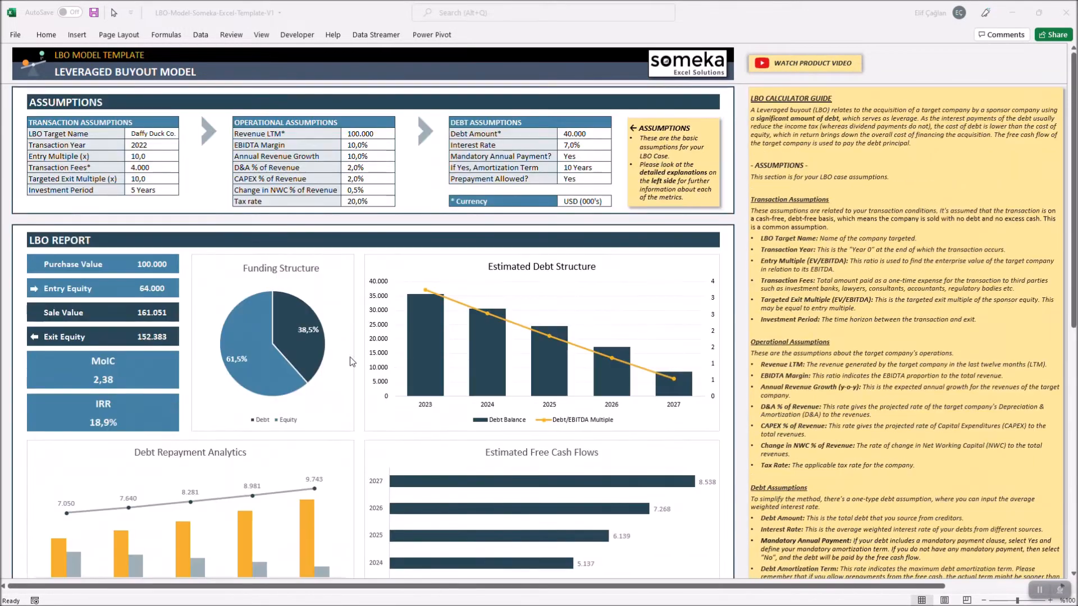
mouse_move(211, 297)
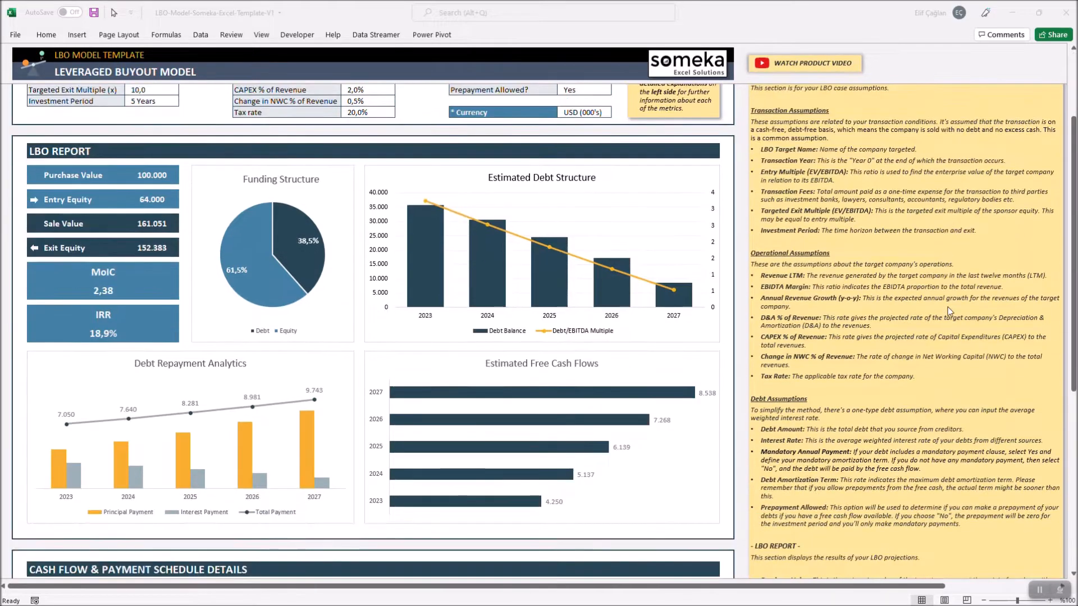
scroll("down", 3)
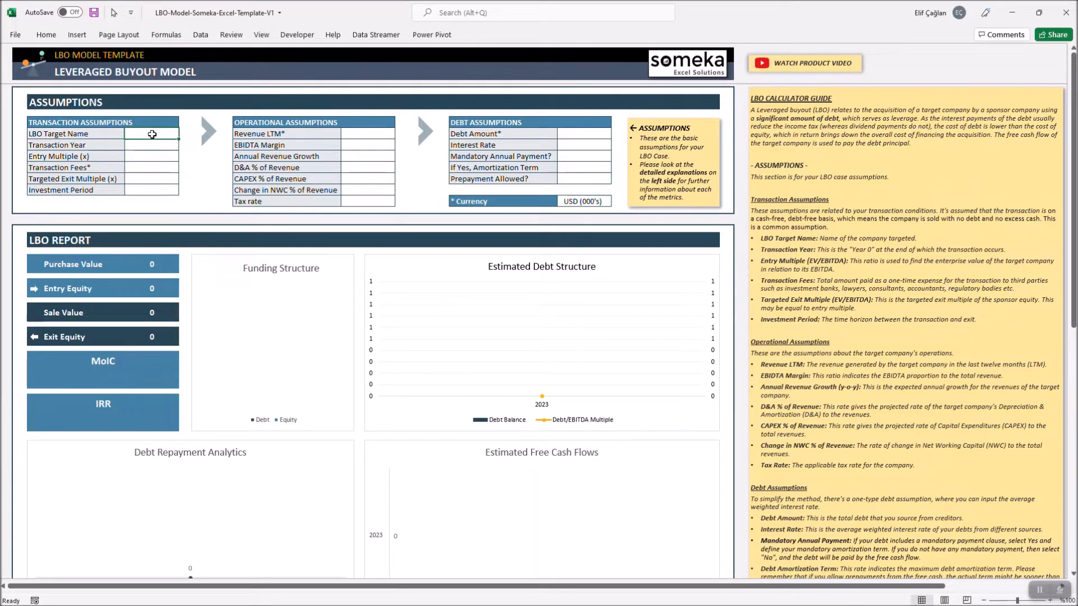
type("X Co")
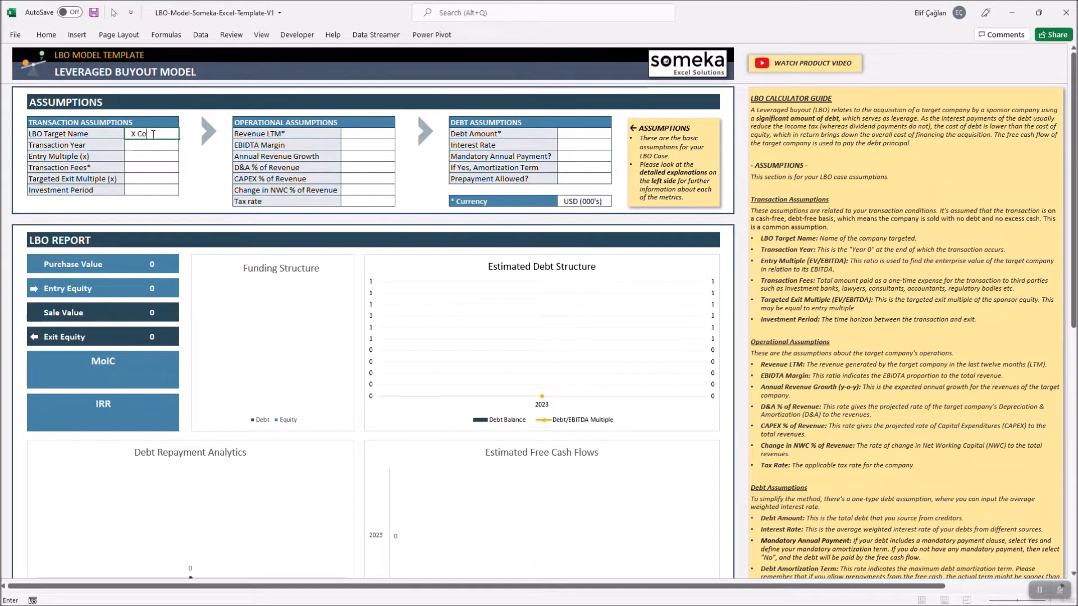
type("2022")
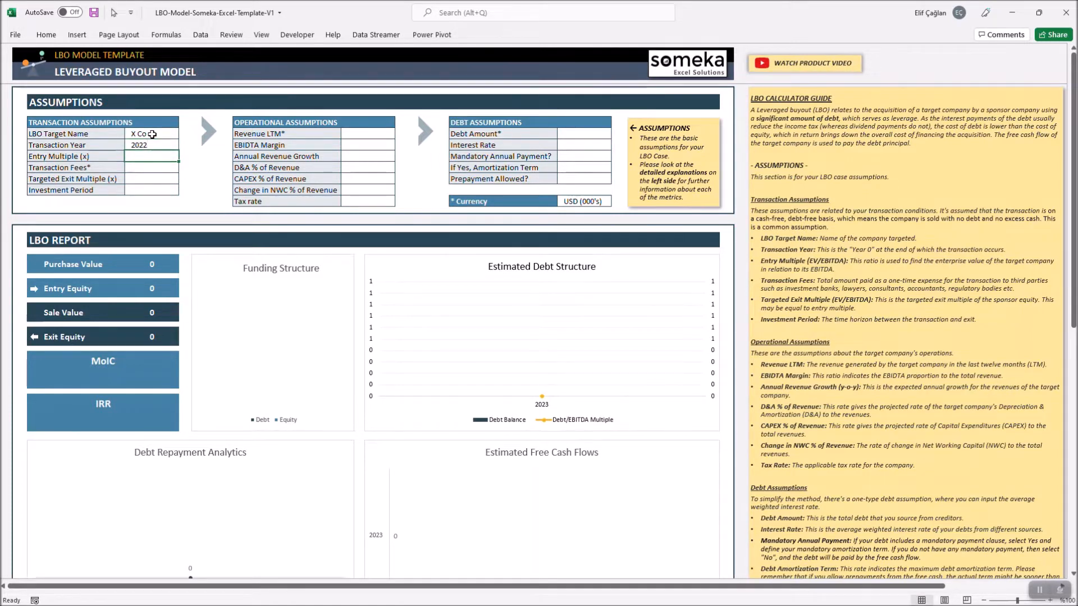
type("10,0")
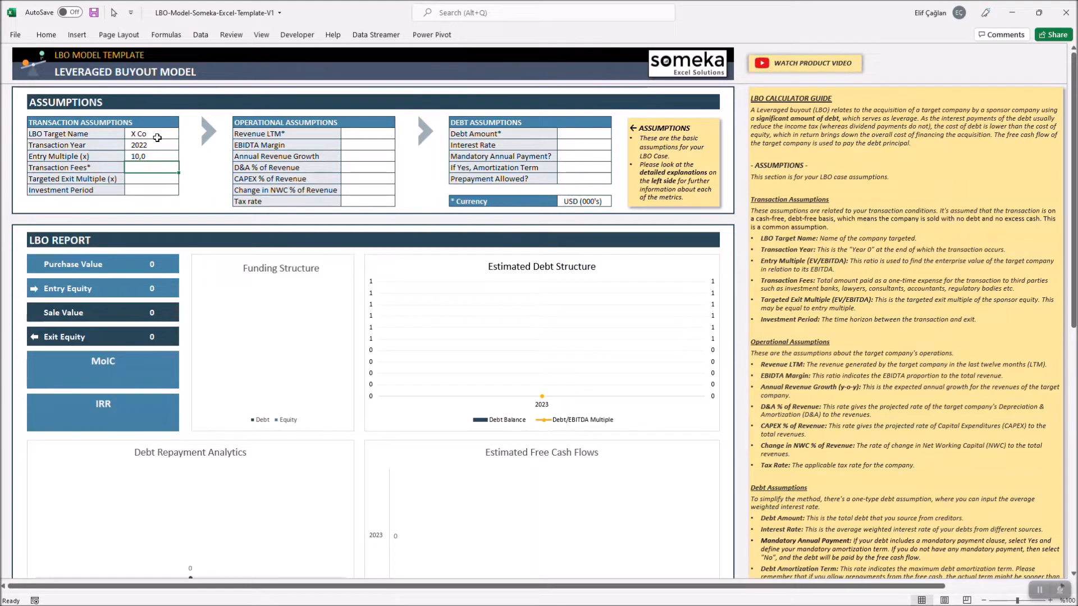
Step: Enter transaction fees of 400 and exit multiple 10.0, and choose a 5-year investment period
type("400")
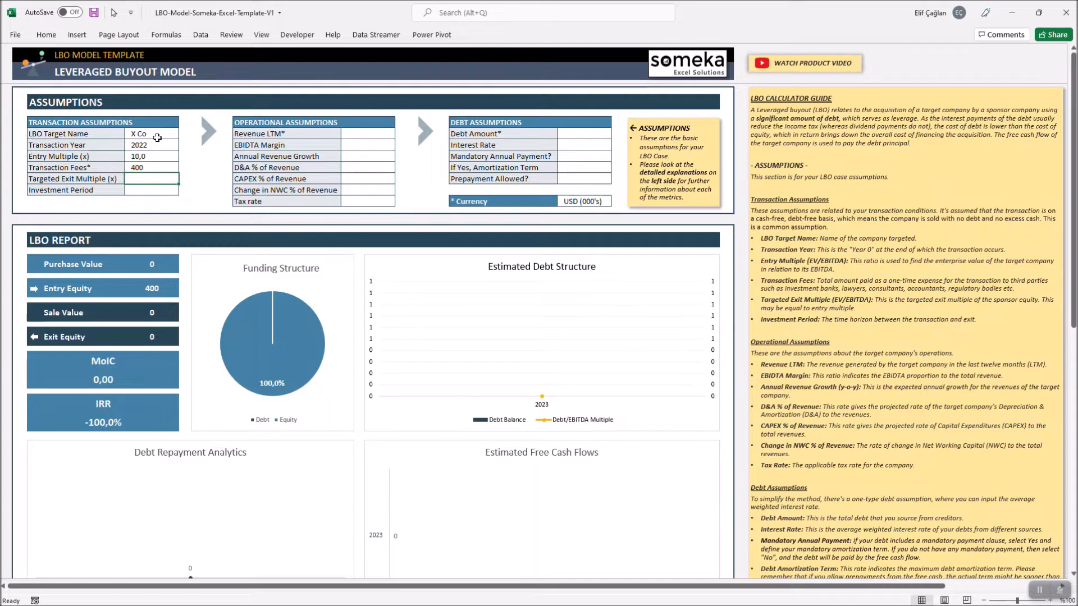
type("10")
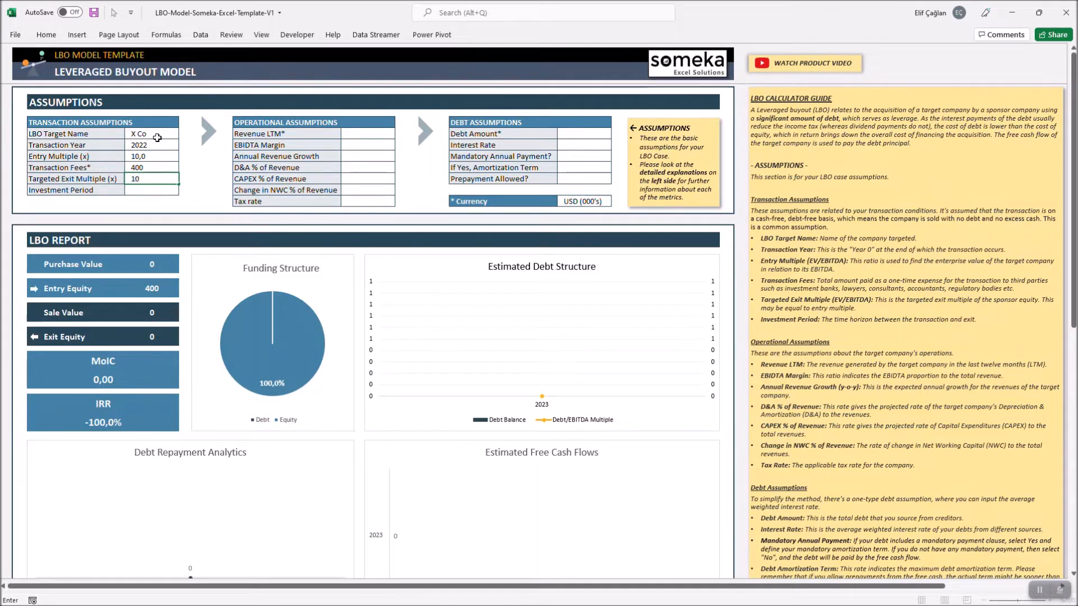
left_click(151, 190)
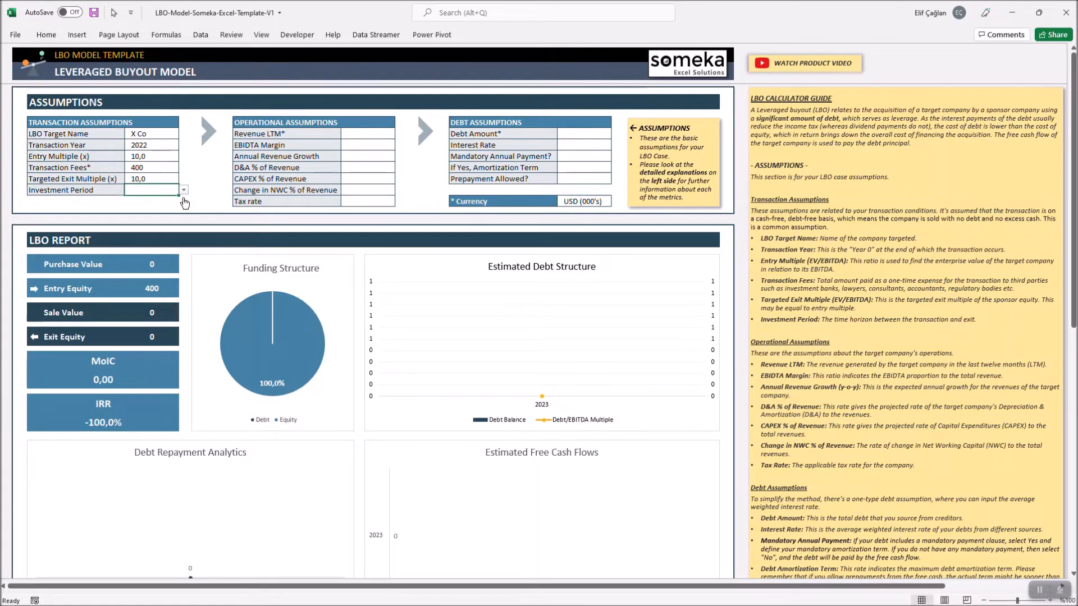
left_click(183, 190)
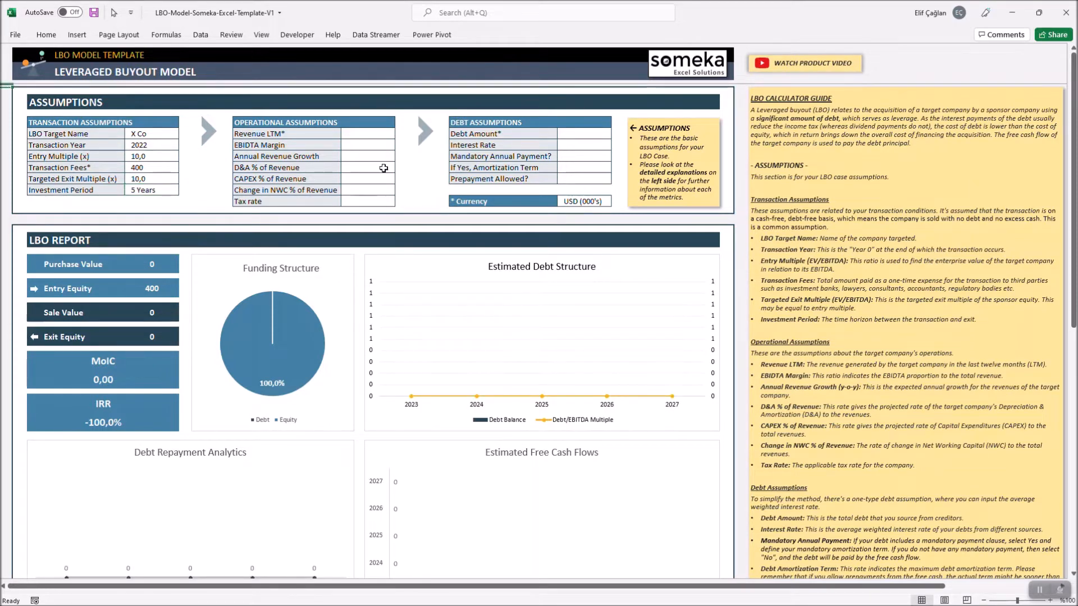
mouse_move(330, 109)
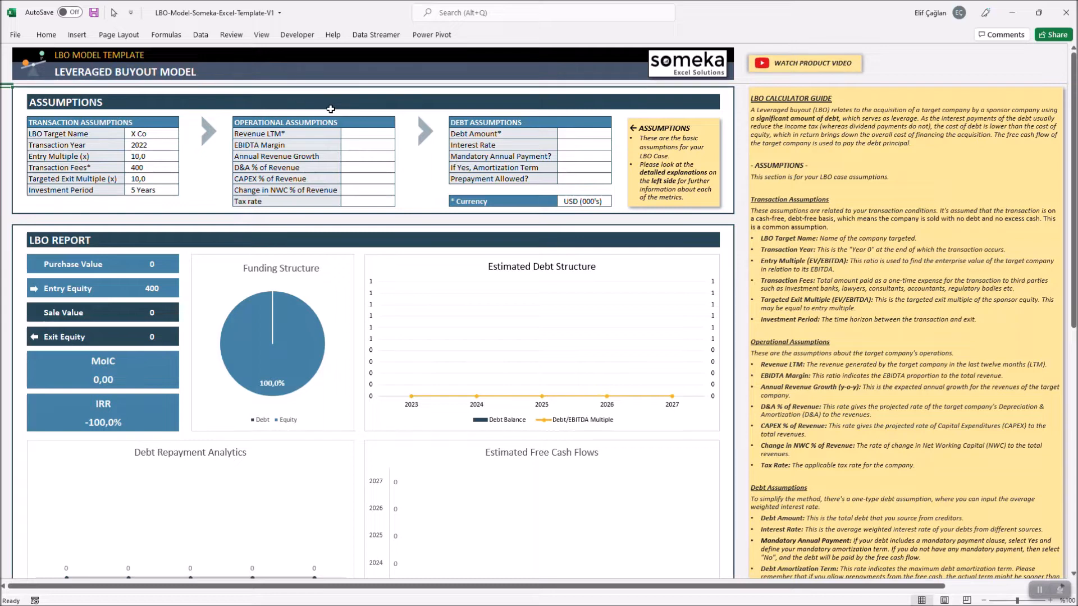
mouse_move(353, 136)
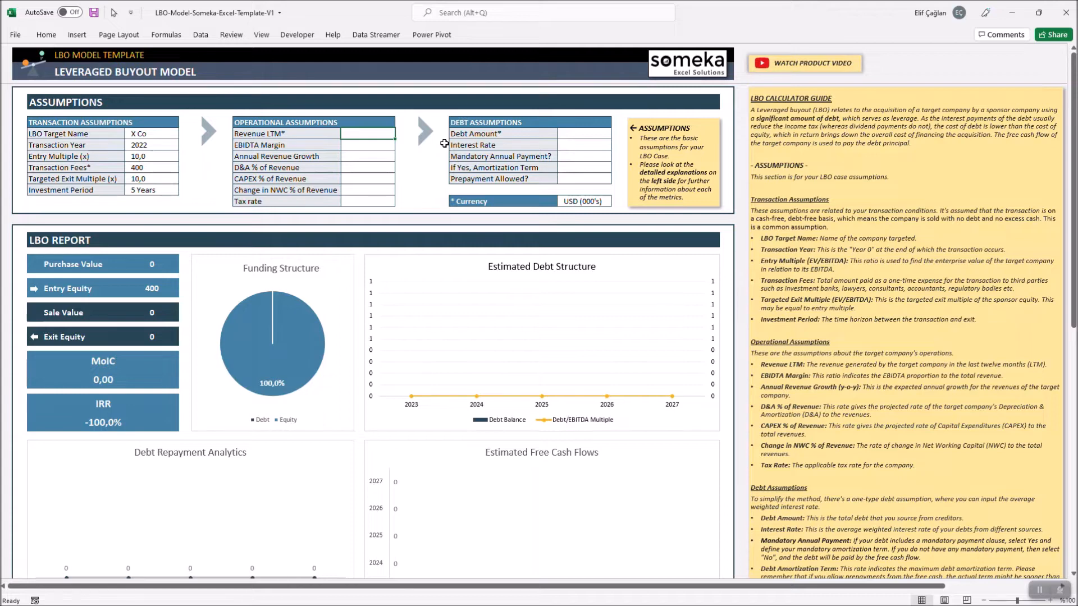
Step: Enter revenue 10.000, margin 8,0% and revenue growth 12,0%
type("100000")
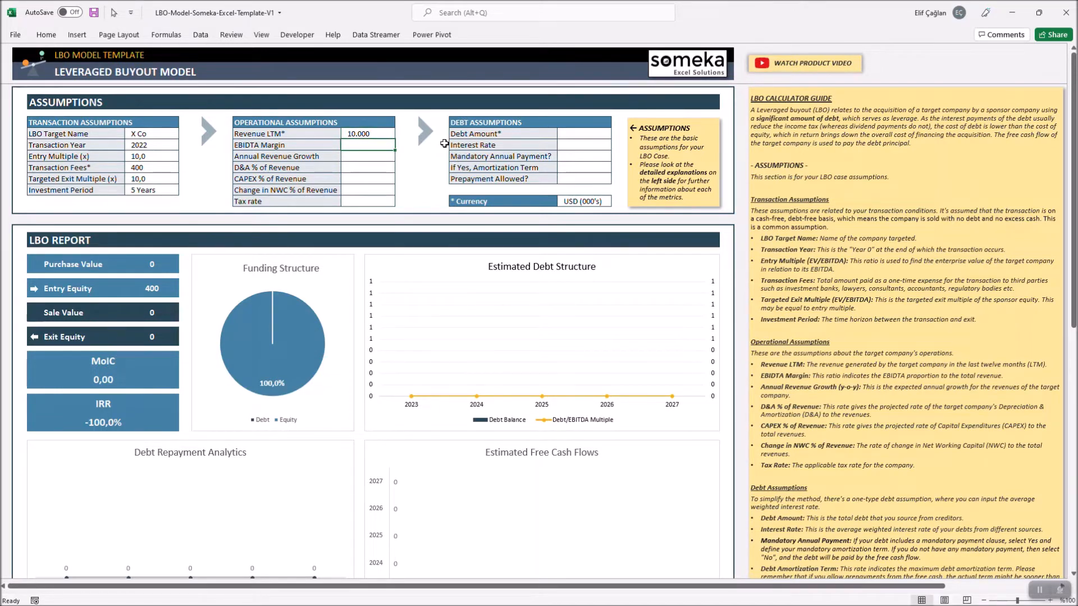
type("8,0%")
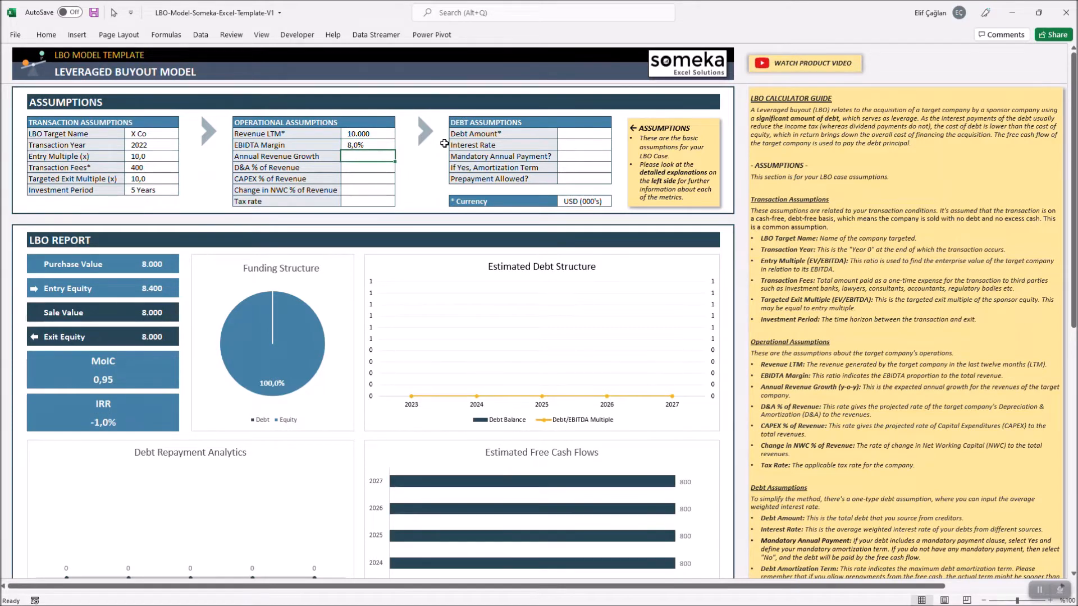
type("12,0%")
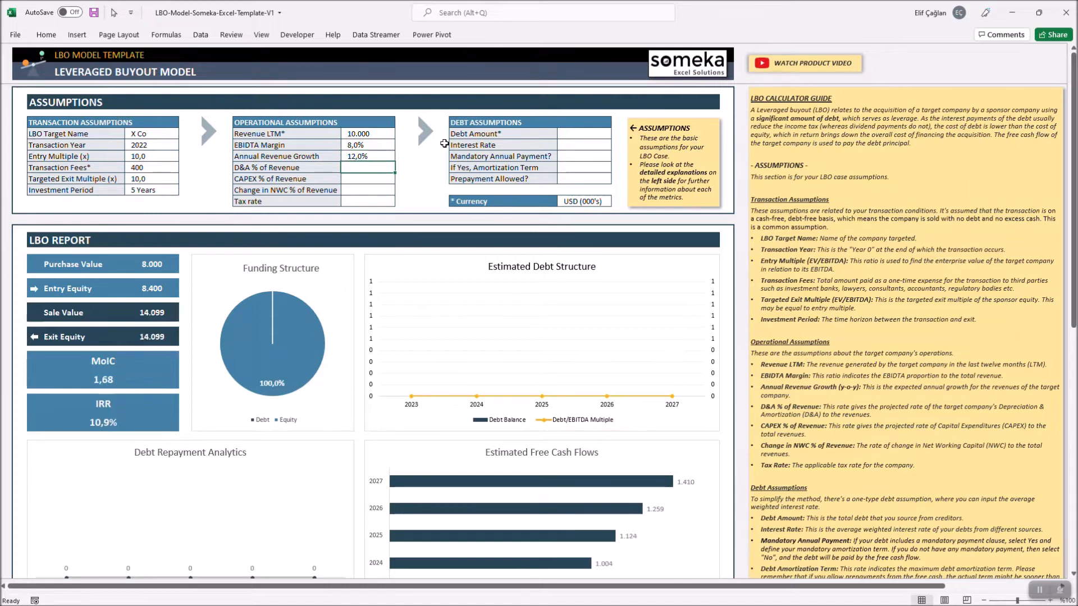
mouse_move(325, 169)
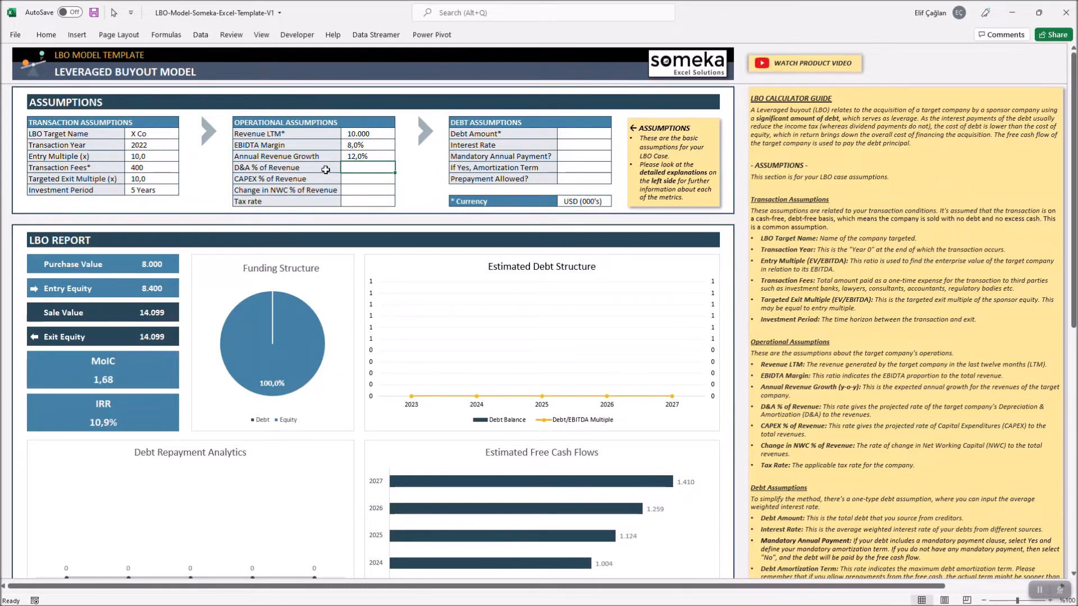
mouse_move(323, 177)
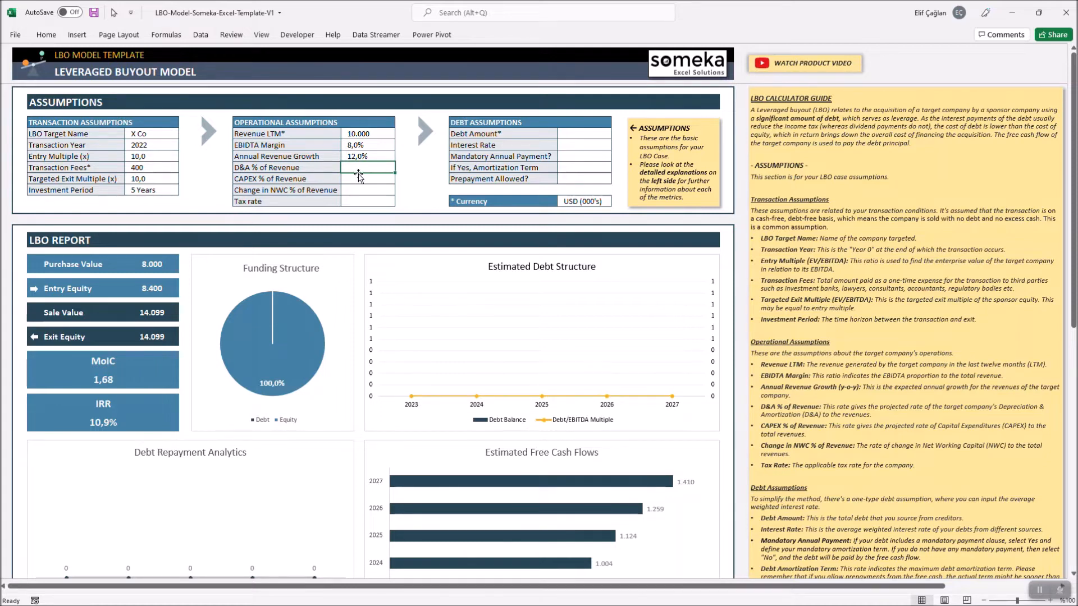
Step: Set D&A and CAPEX to 2% of revenue, change in NWC to 0.5%, and tax rate to 20%
type("2,0%")
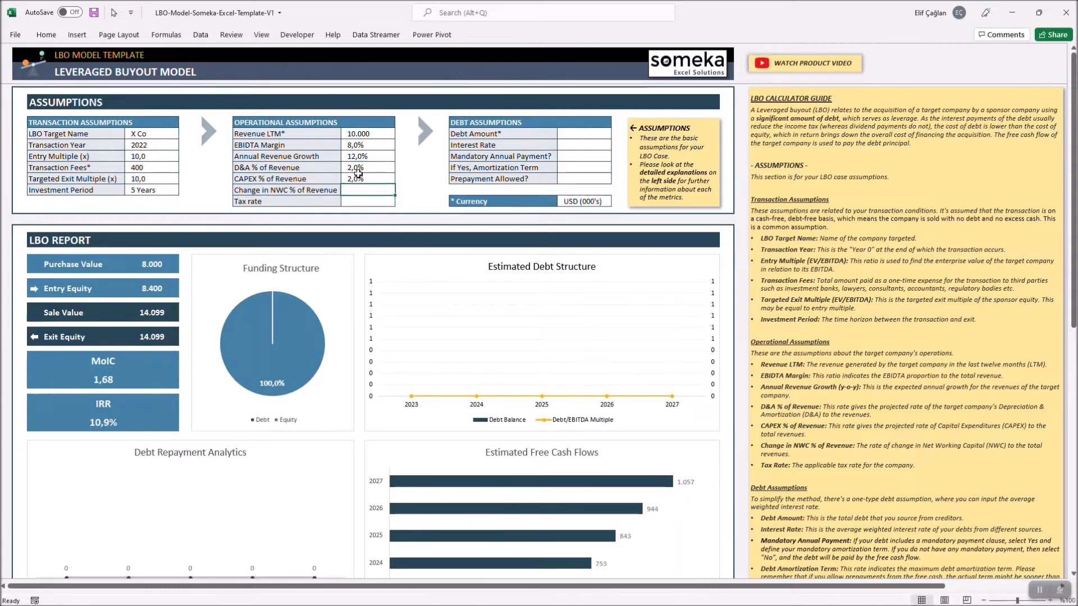
type("0.5%")
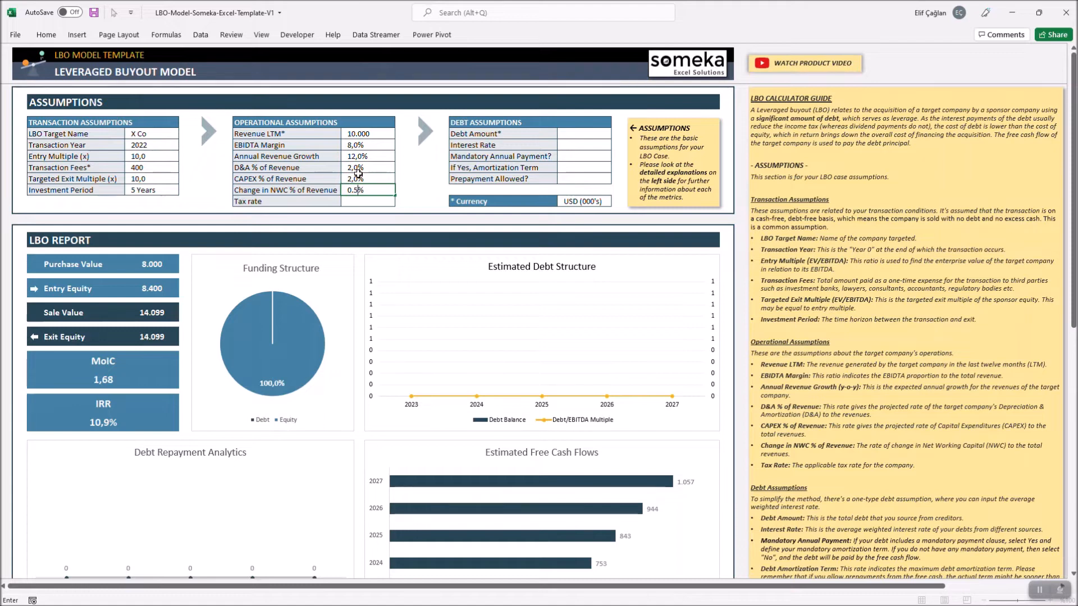
left_click(368, 201)
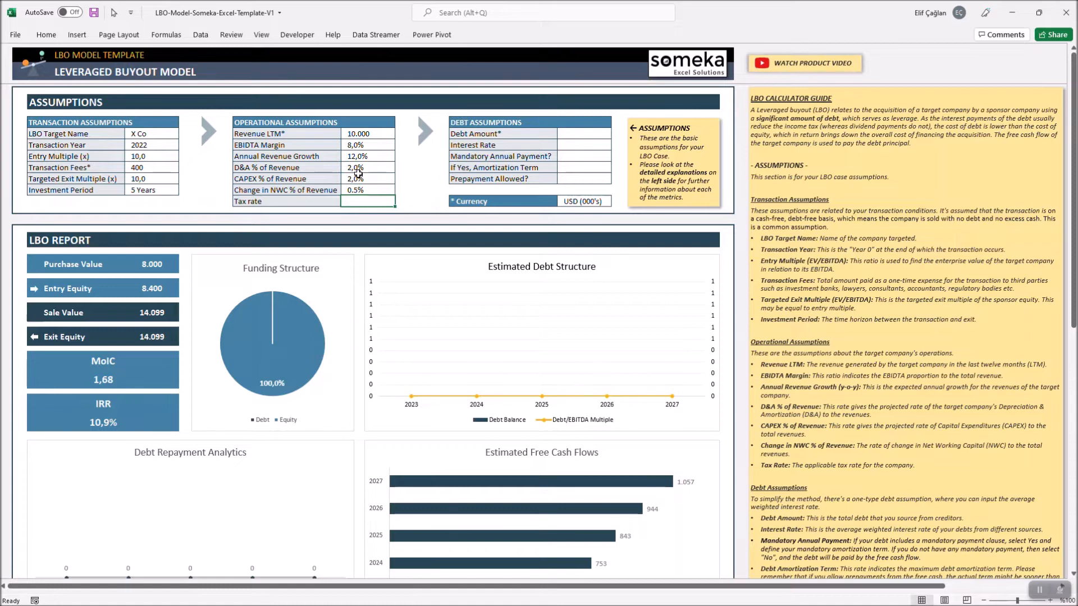
type("20,0%")
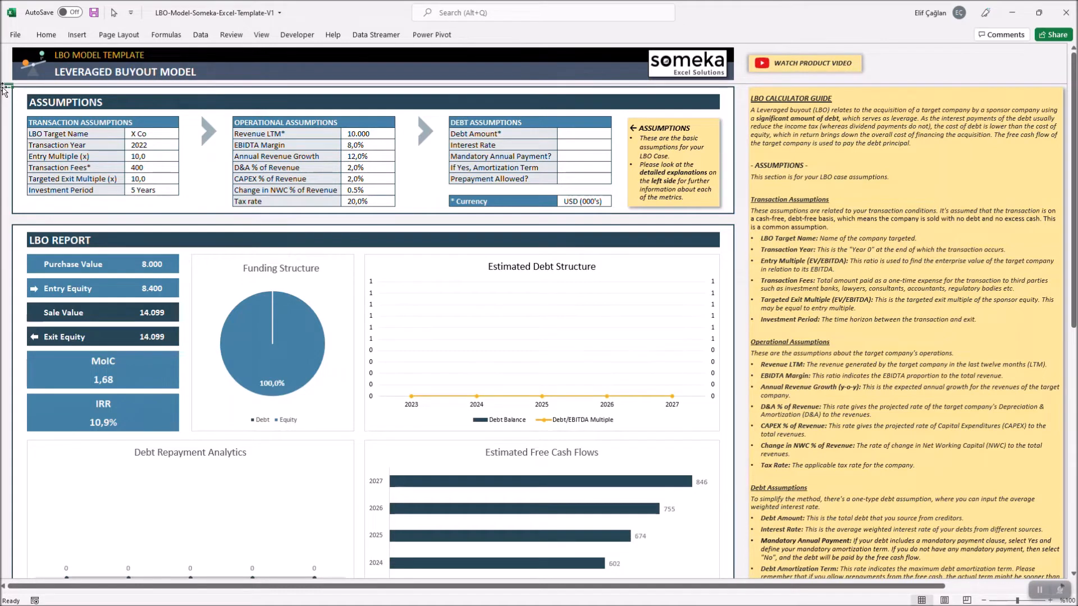
mouse_move(586, 134)
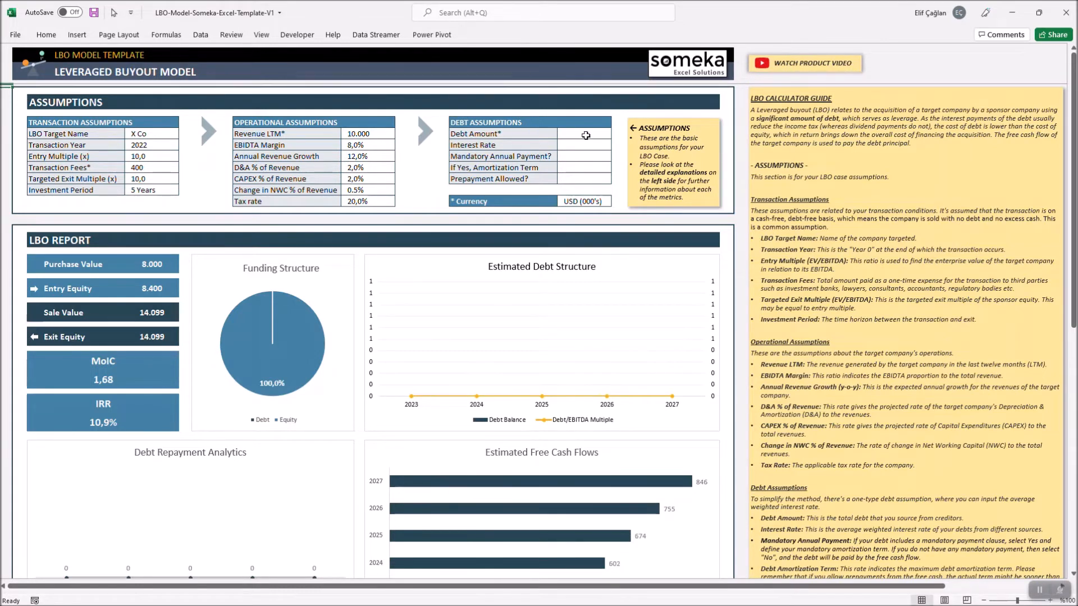
Step: Enter a debt amount of 5.000 at 3% interest
left_click(585, 134)
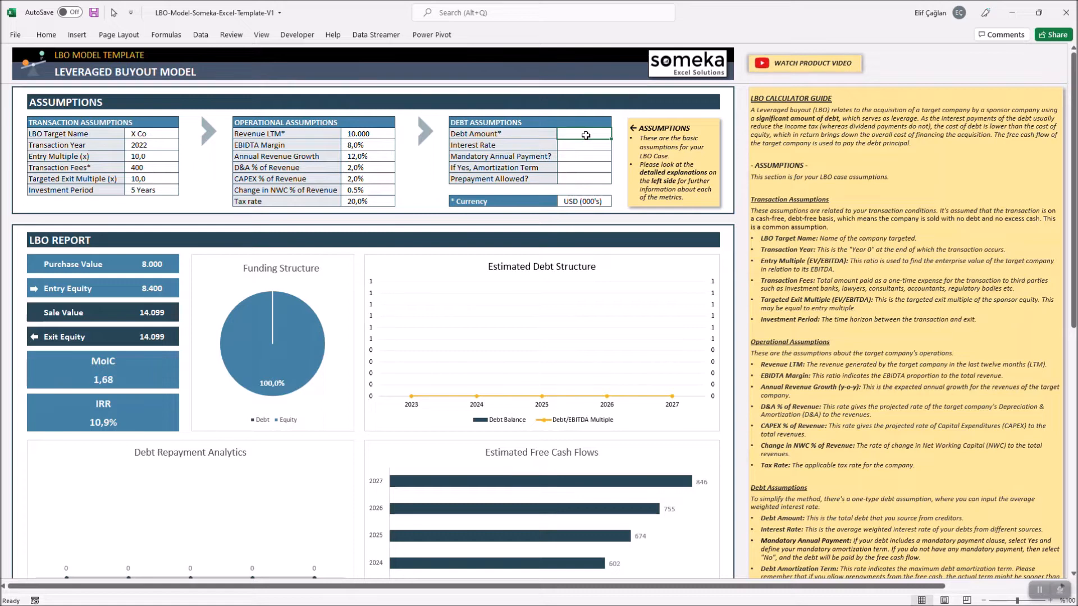
type("500")
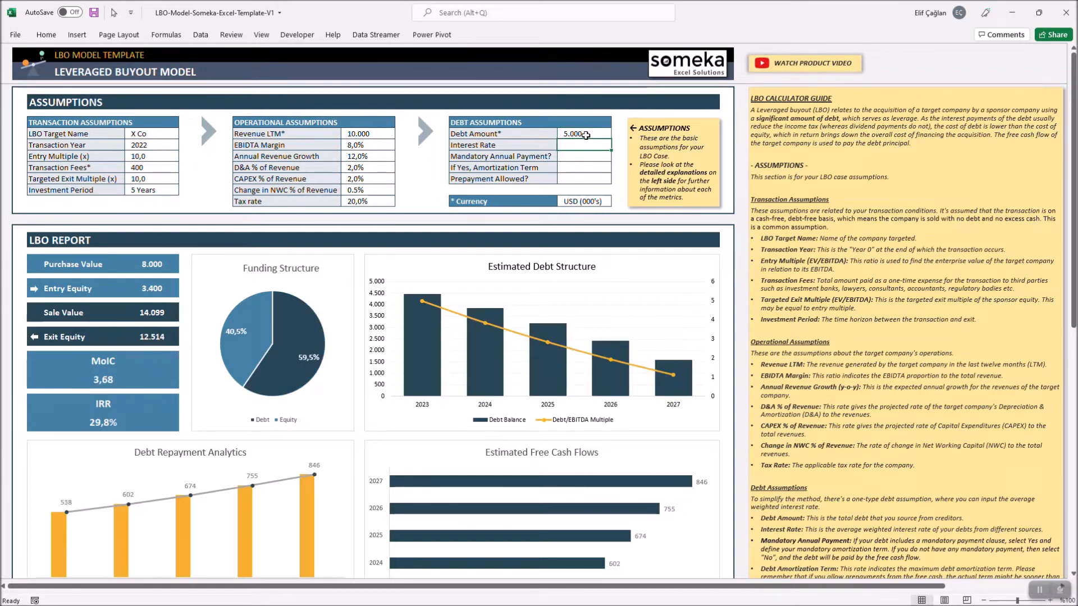
type("3%")
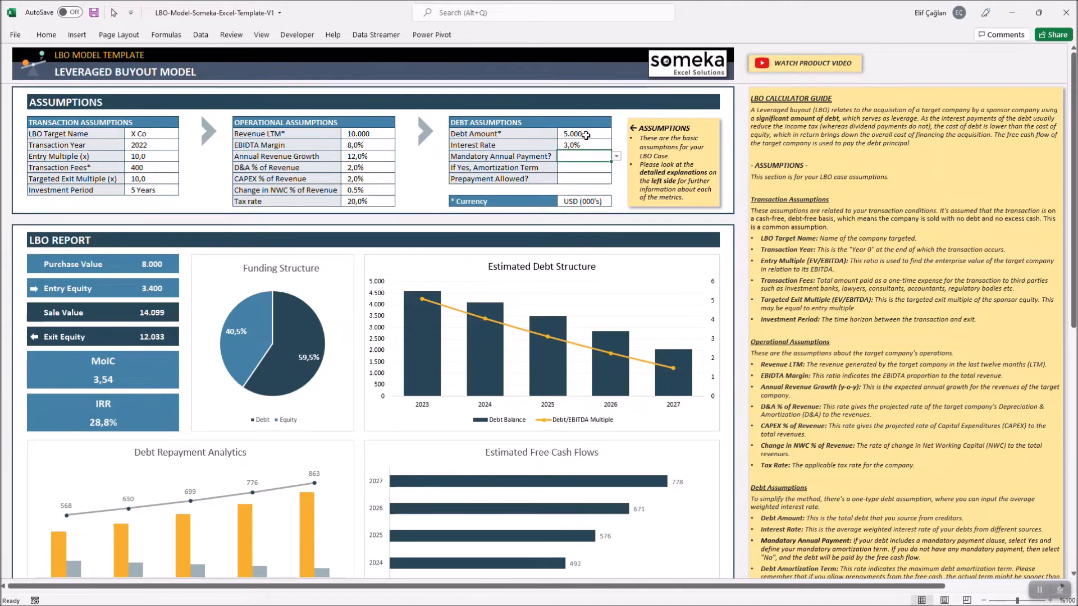
Step: Set mandatory annual payments to Yes, a 15-year amortization term, and prepayment to No
left_click(615, 156)
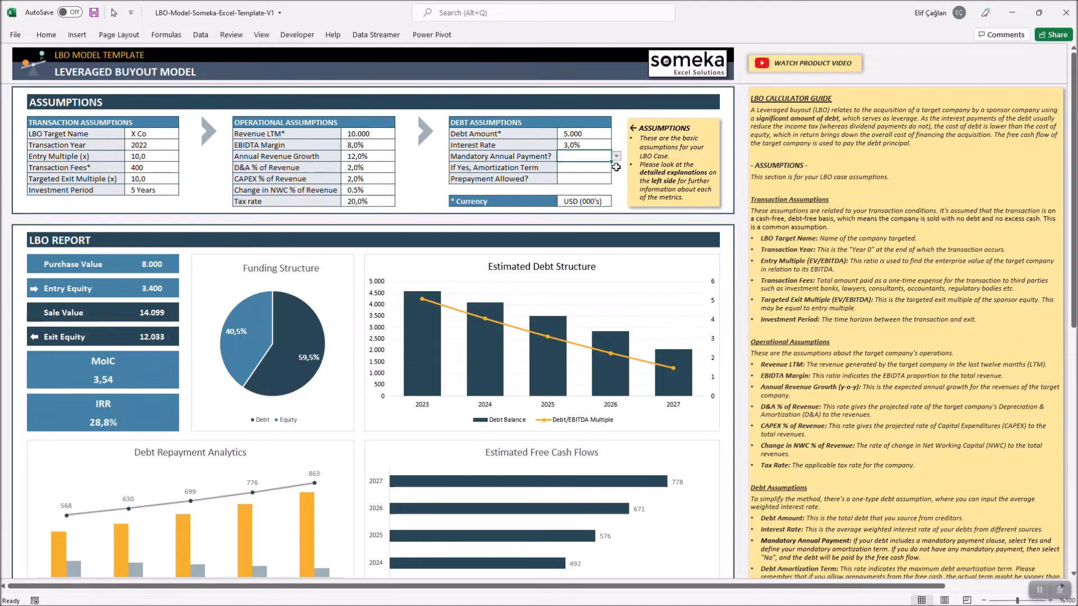
left_click(615, 156)
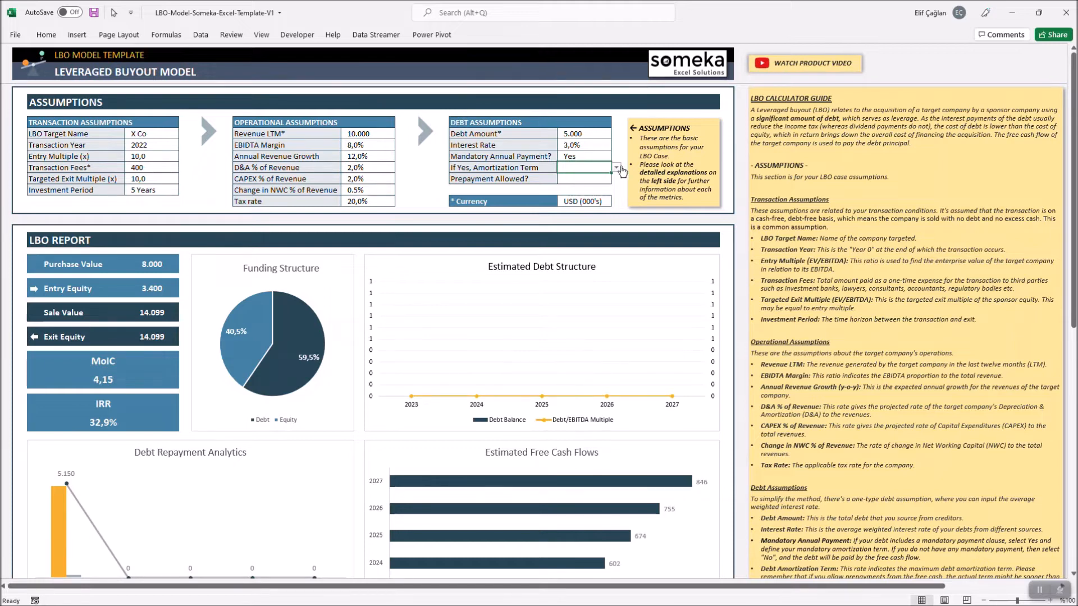
left_click(614, 167)
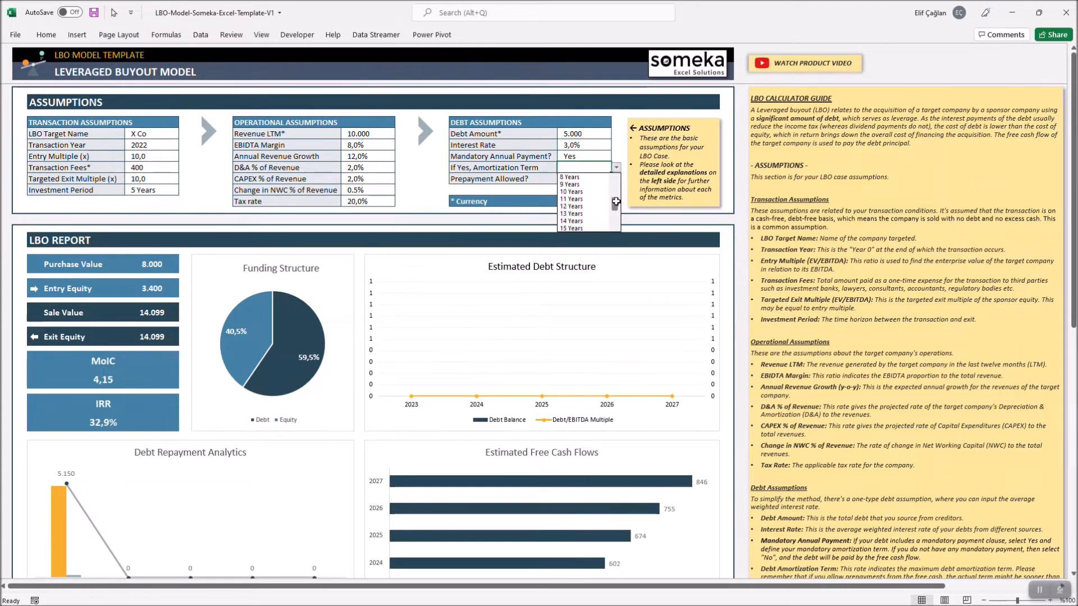
left_click(588, 228)
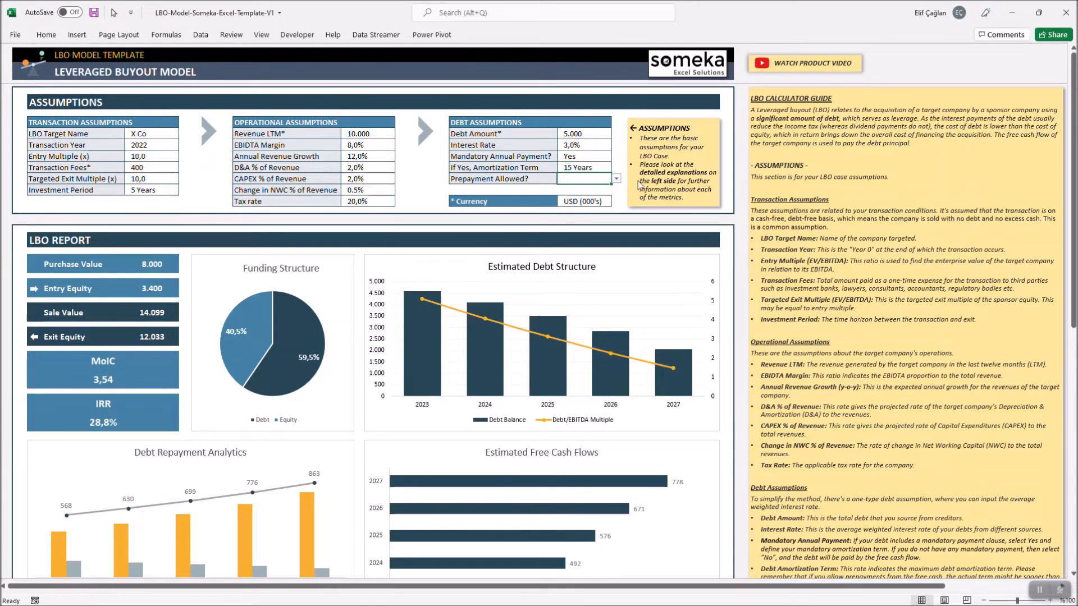
left_click(615, 178)
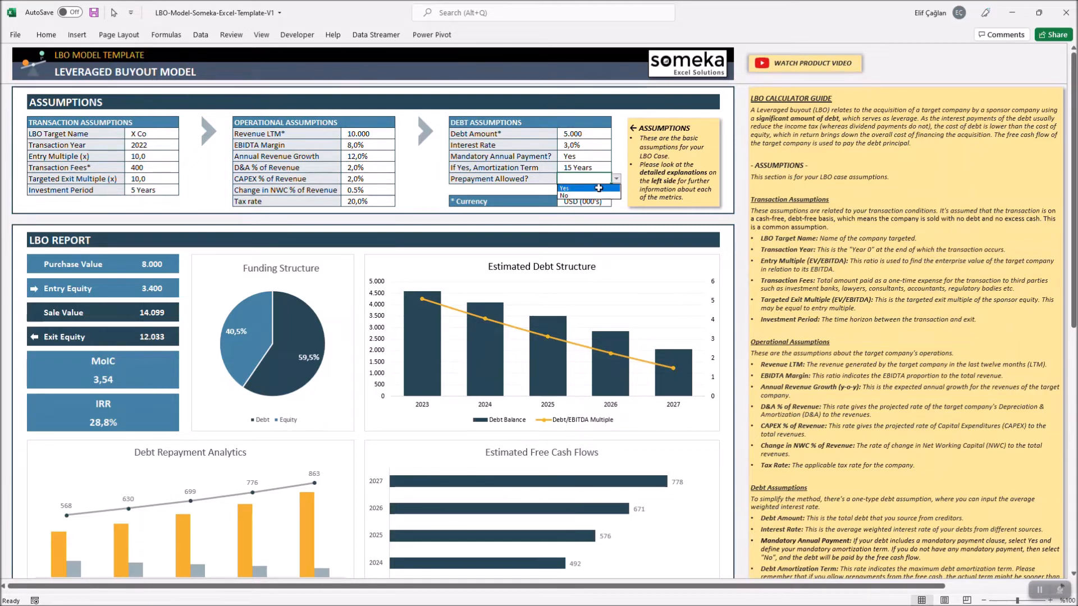
mouse_move(584, 195)
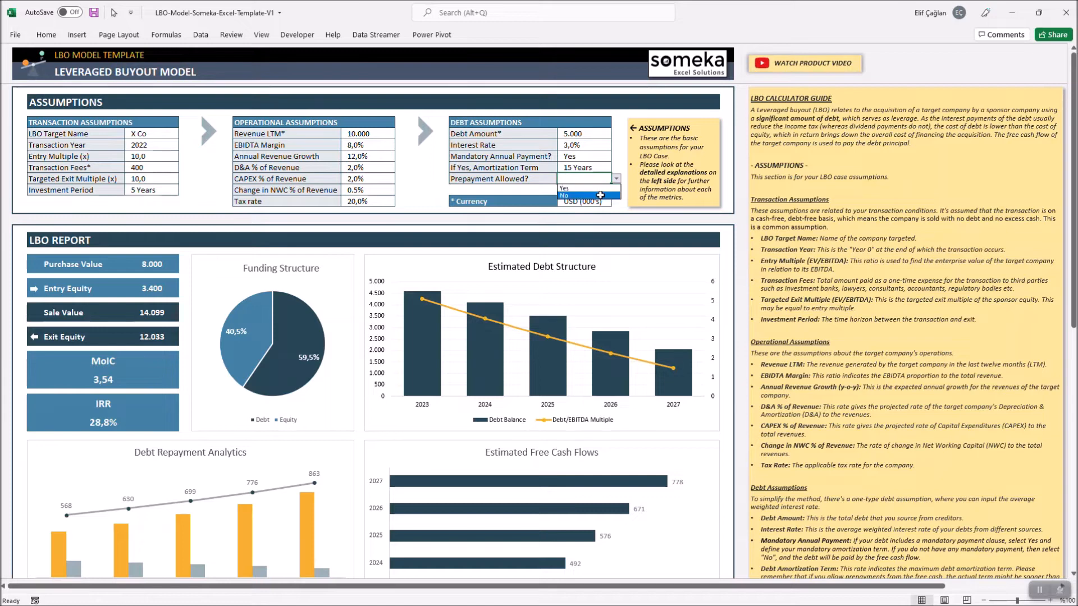
left_click(565, 195)
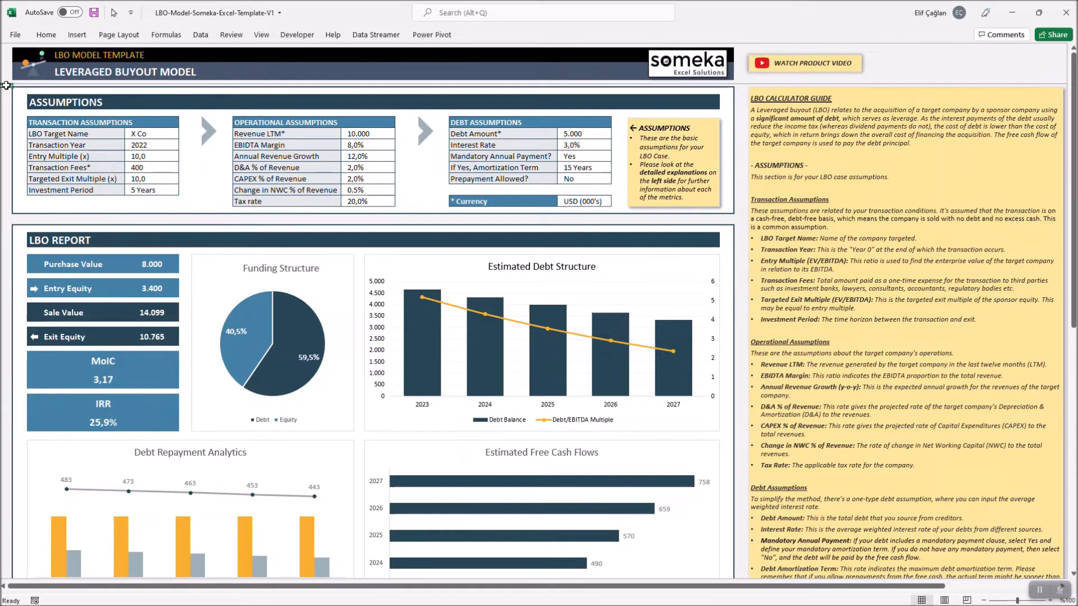
scroll("down", 3)
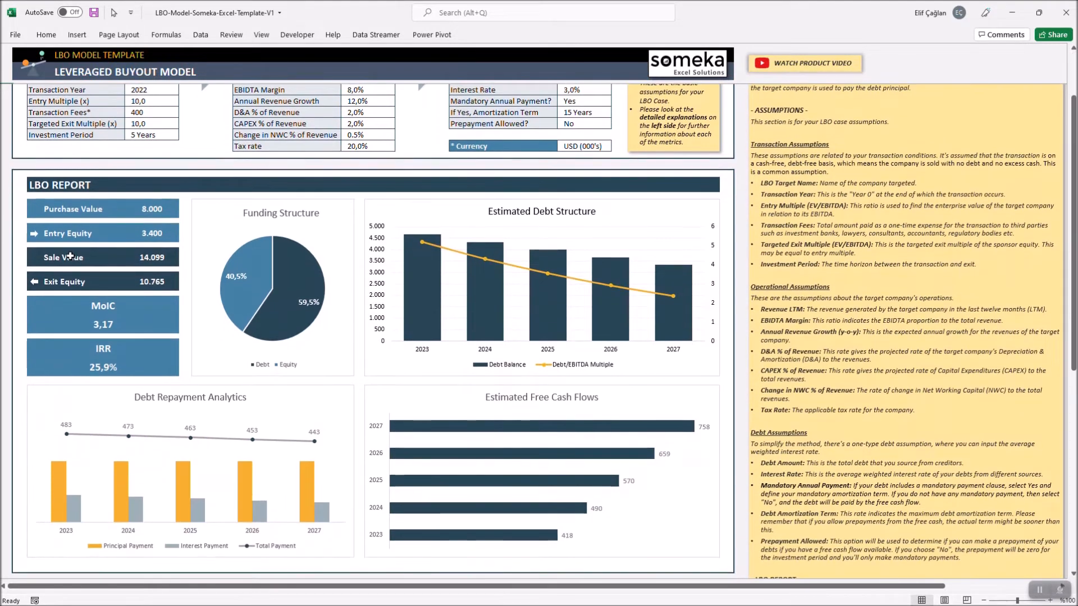
scroll("down", 3)
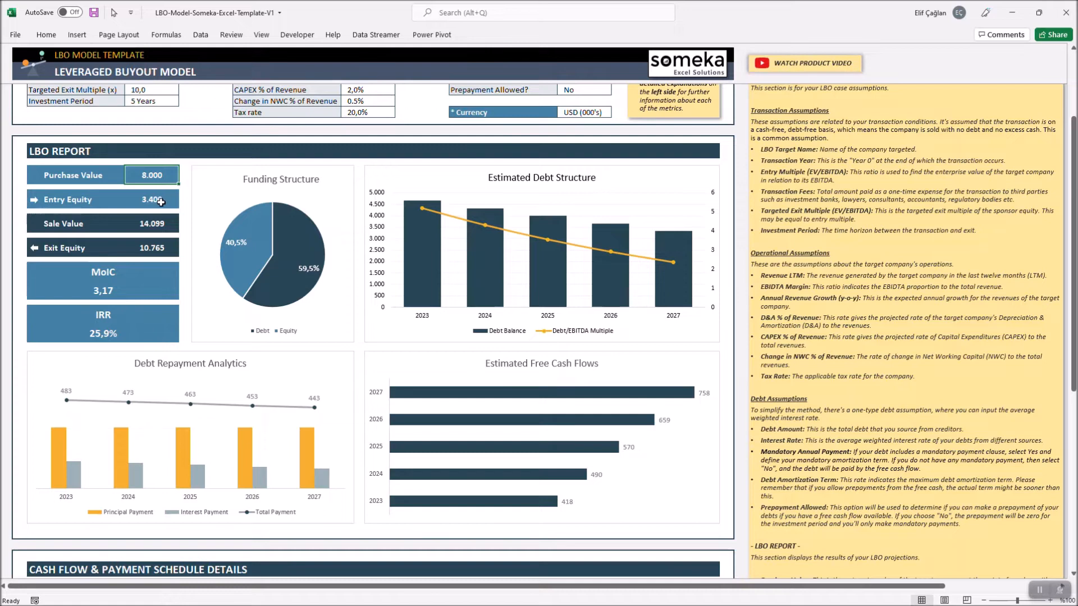
left_click(152, 200)
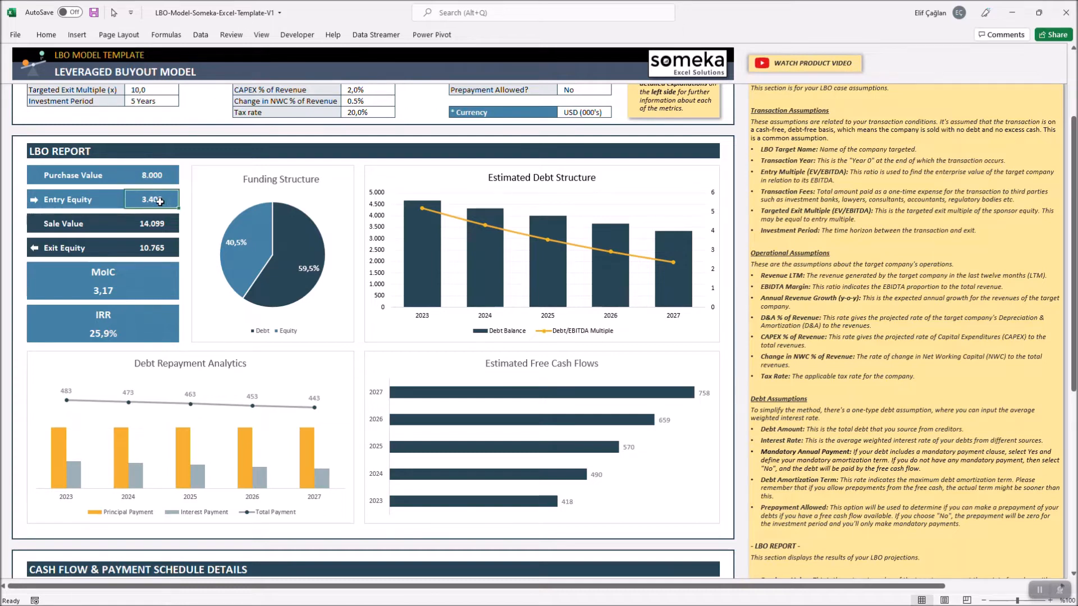
left_click(151, 248)
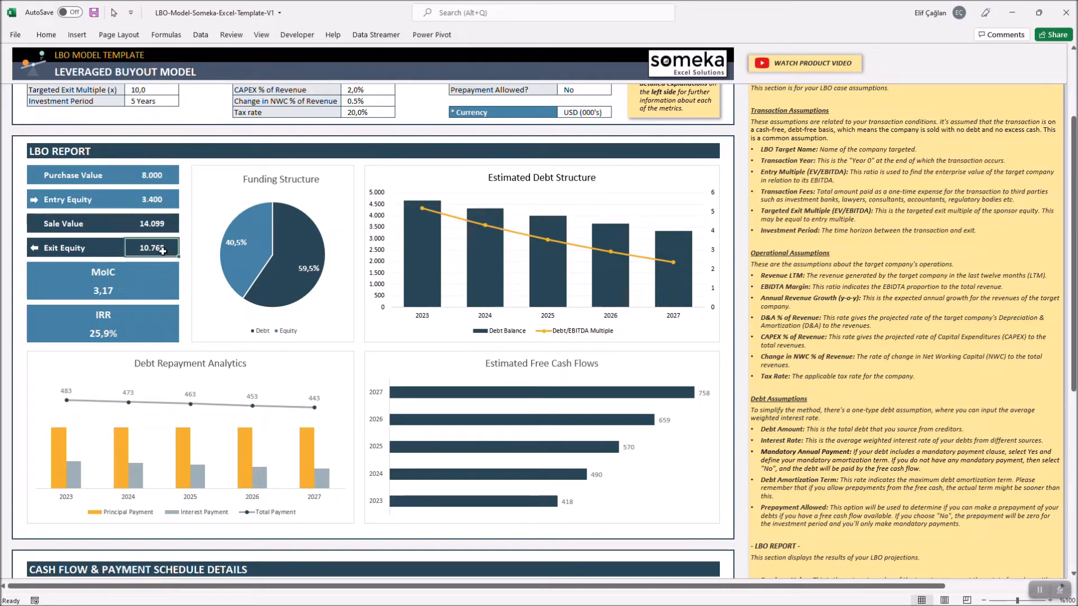
mouse_move(201, 278)
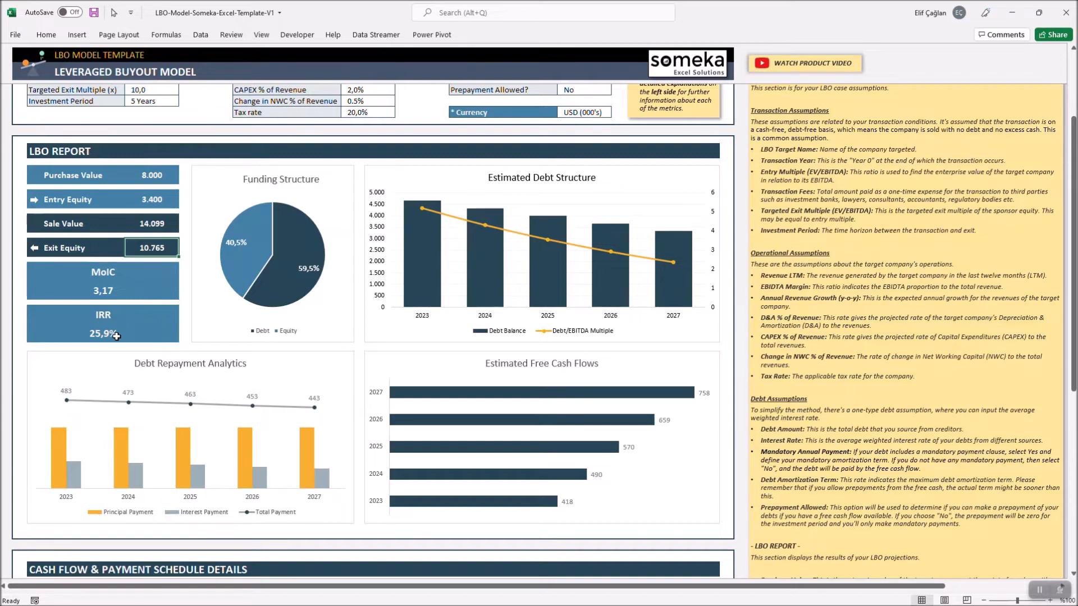
mouse_move(271, 195)
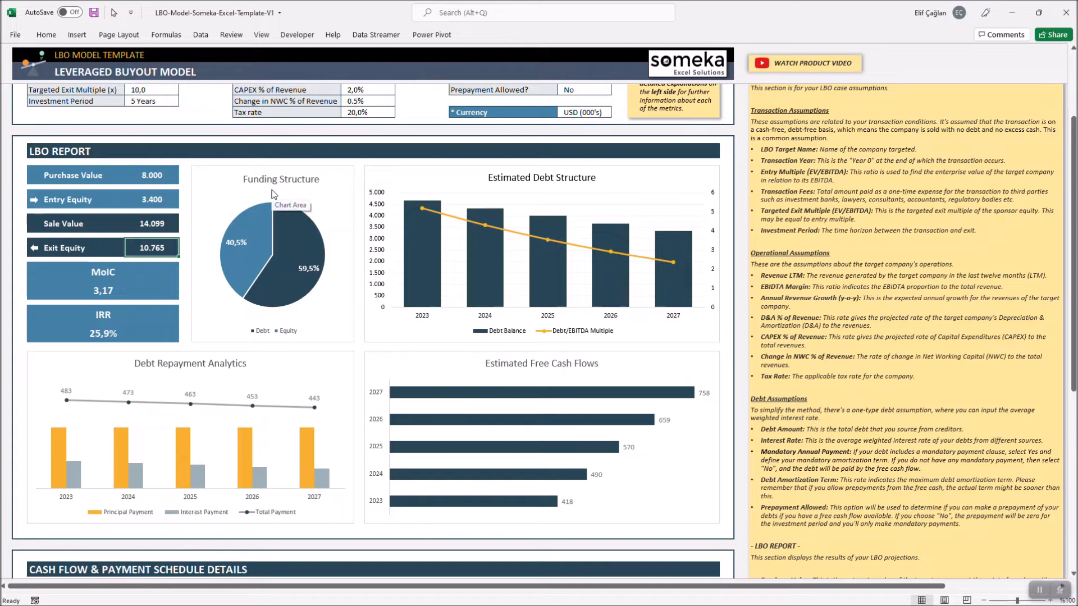
mouse_move(295, 189)
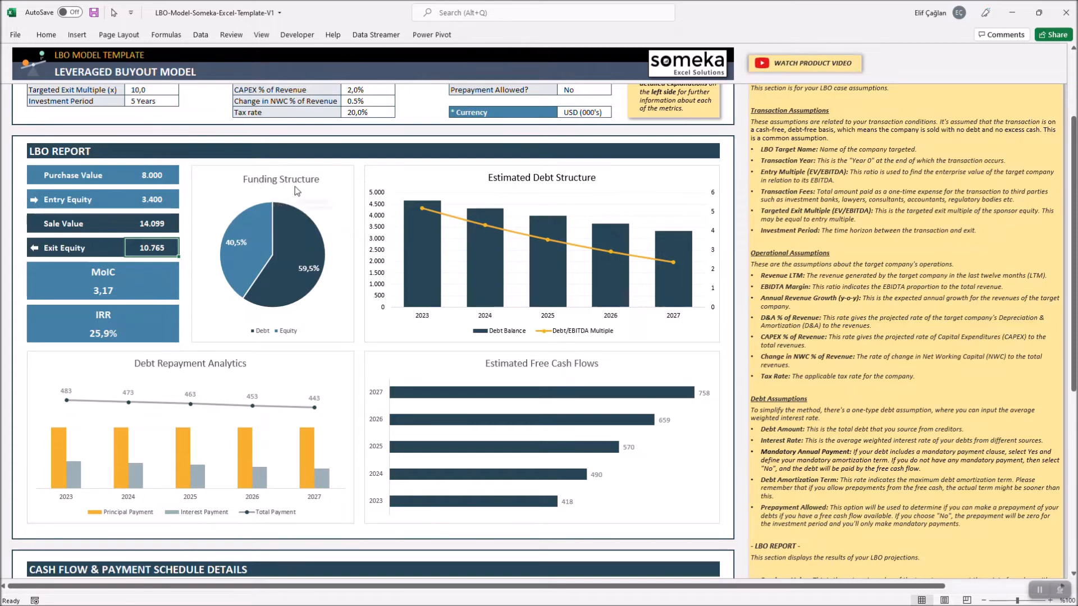
mouse_move(200, 374)
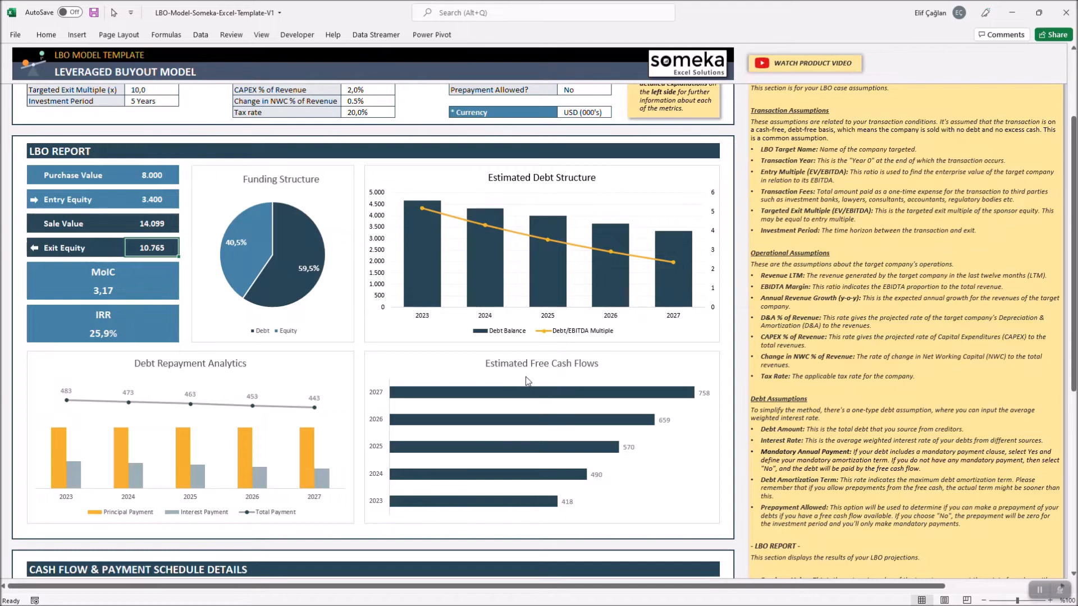
mouse_move(585, 371)
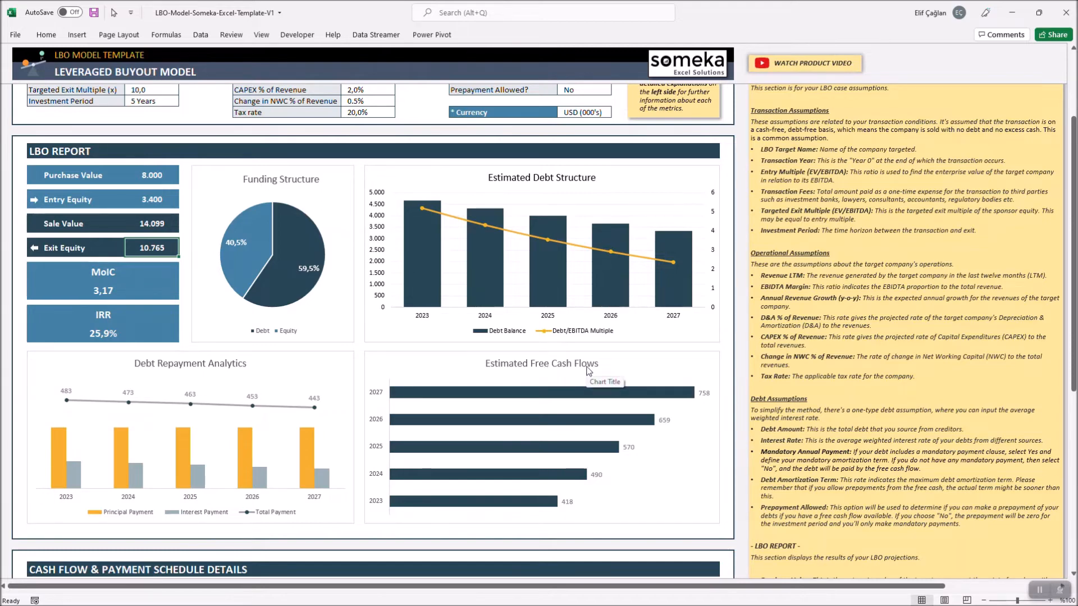
scroll("down", 3)
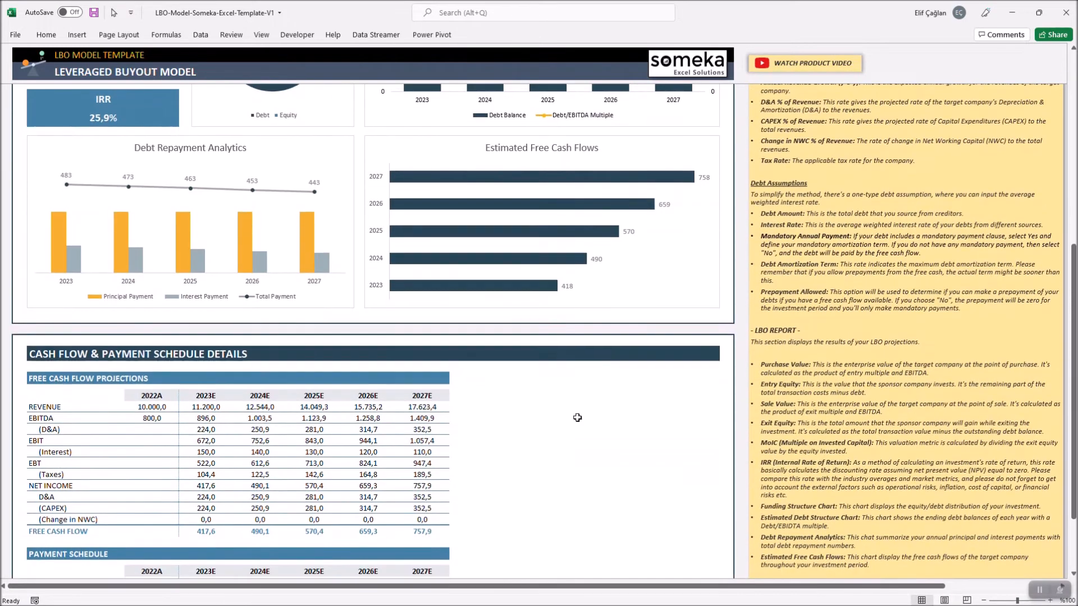
scroll("down", 3)
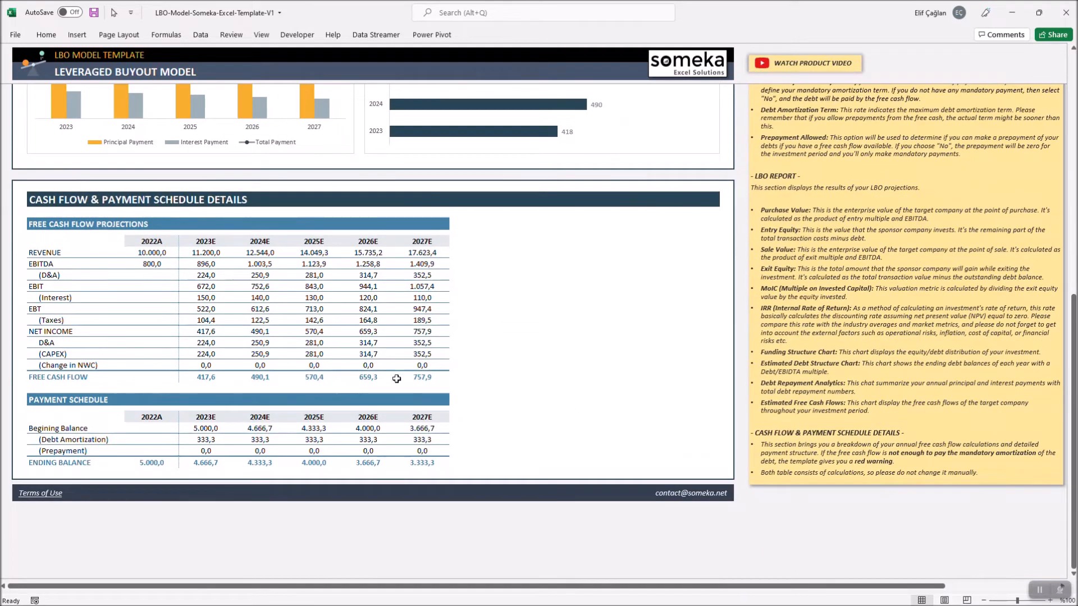
mouse_move(122, 372)
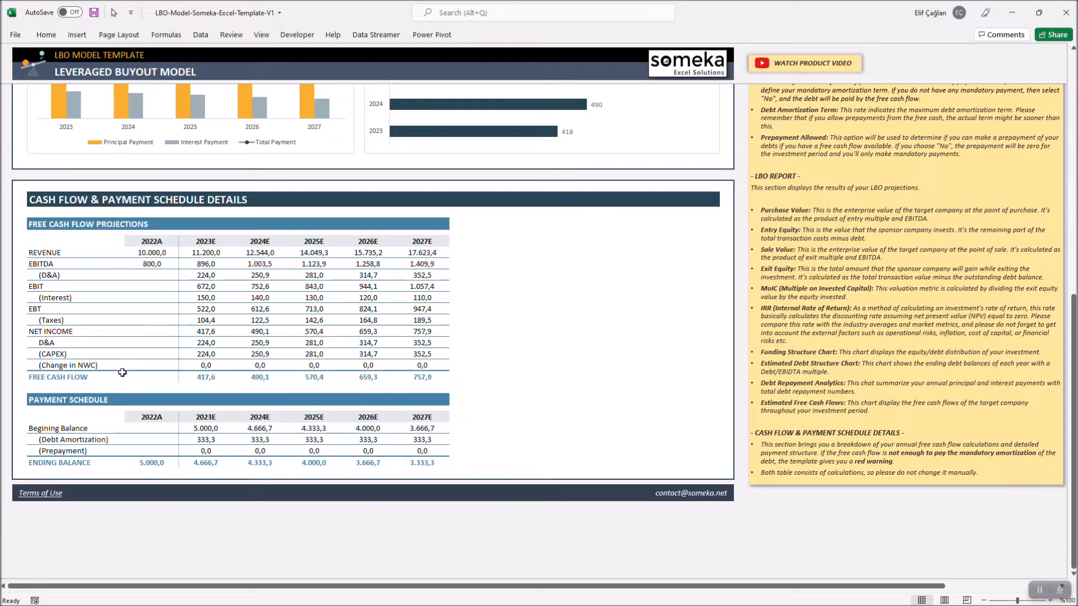
mouse_move(432, 381)
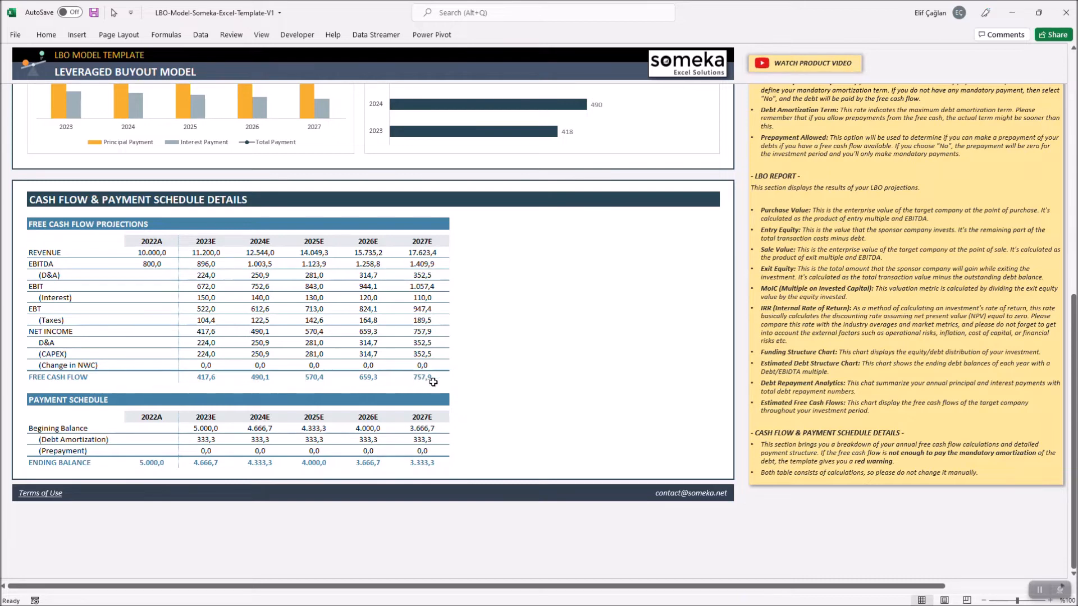
mouse_move(126, 366)
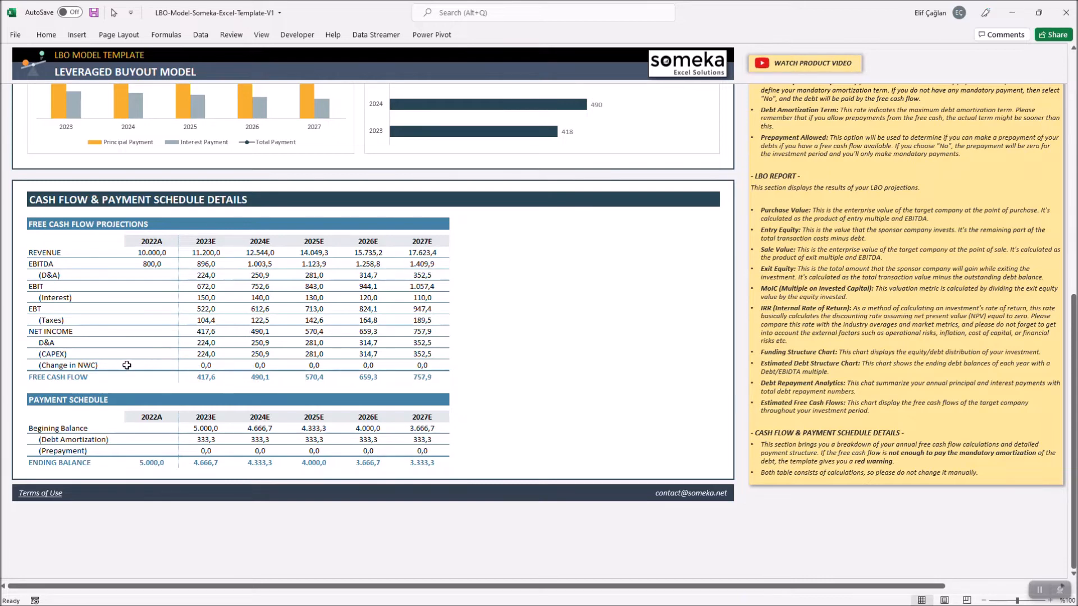
mouse_move(156, 431)
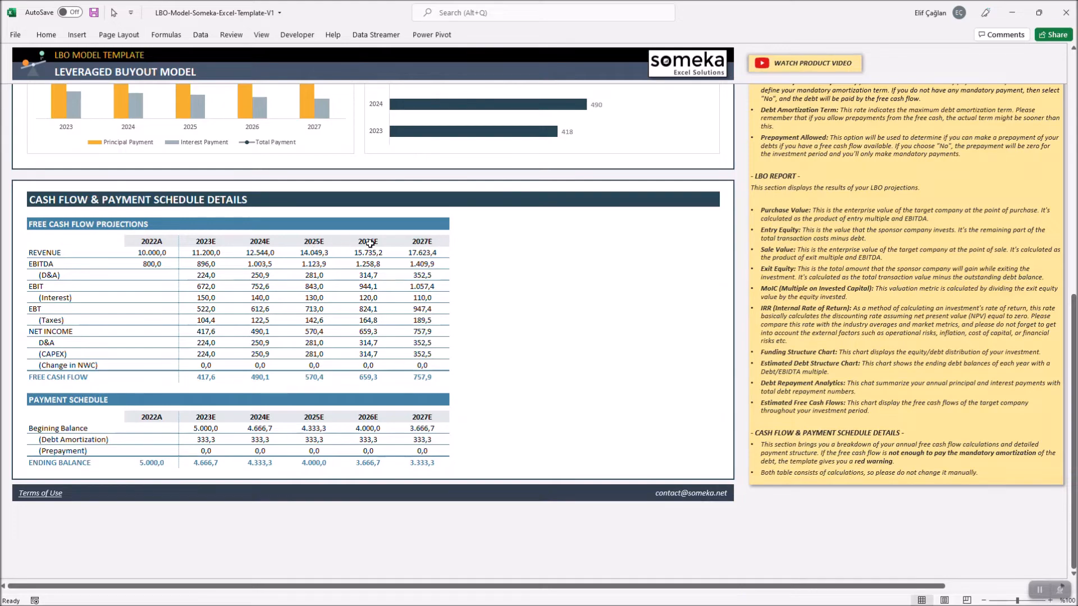
Step: Change the transaction year to 2023 and investment period to 10 years, then select the Free Cash Flow row
scroll("up", 3)
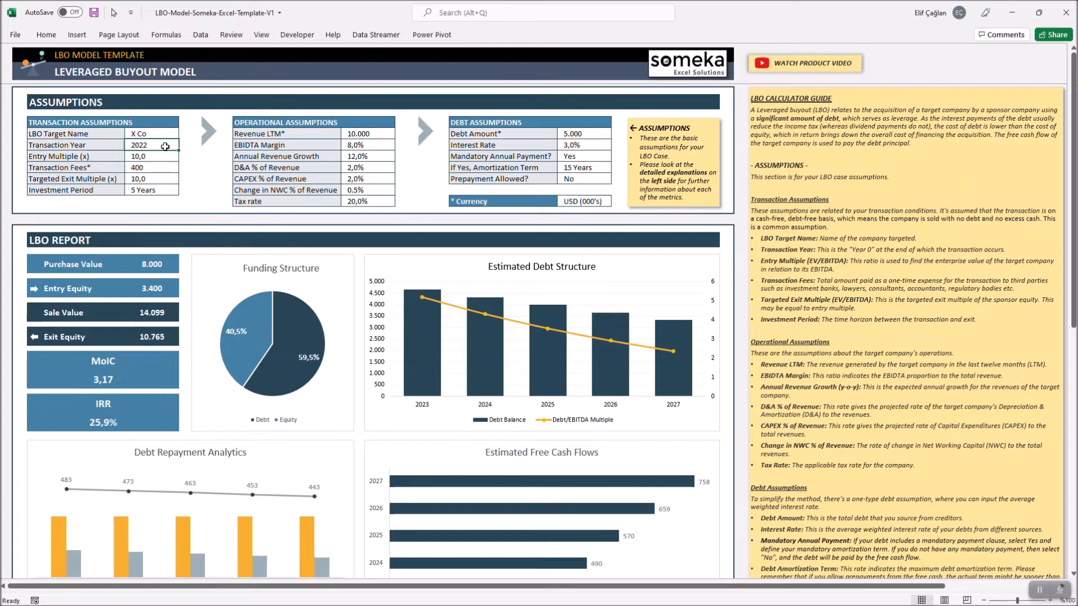
type("2023")
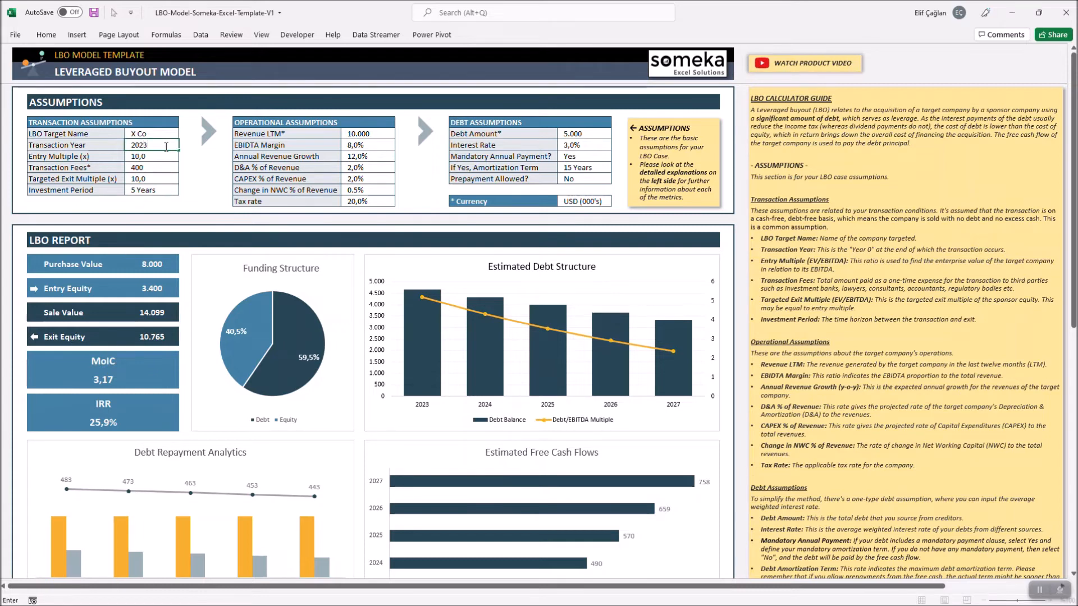
left_click(183, 189)
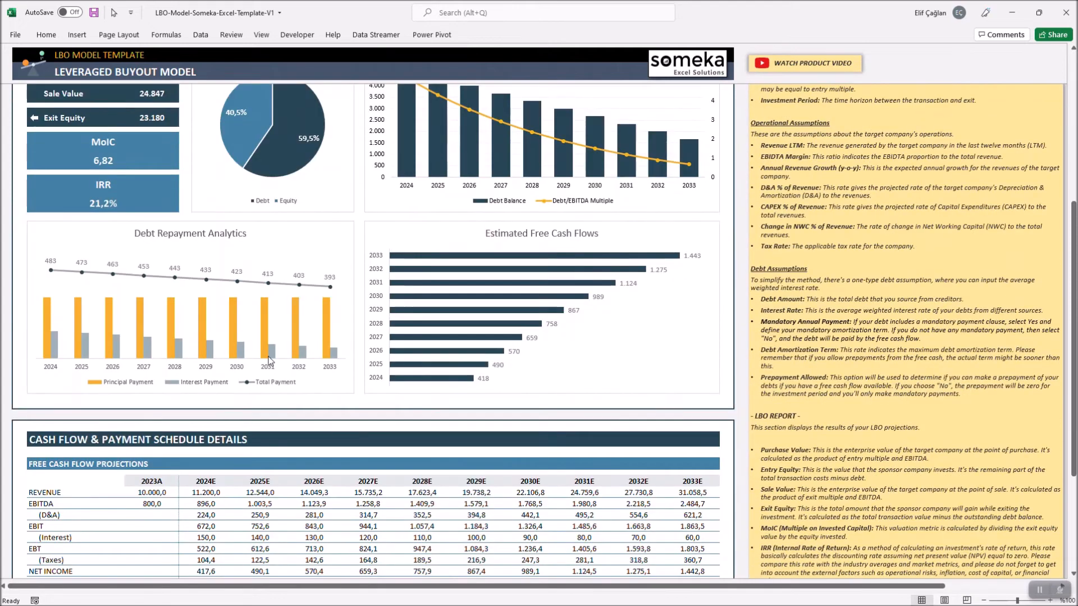
scroll("down", 3)
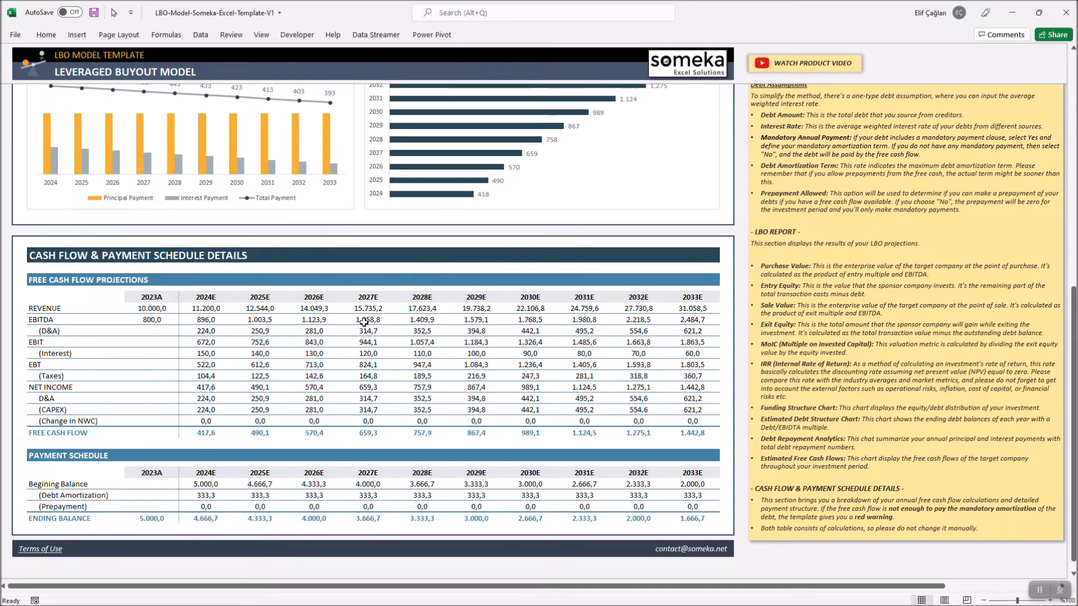
mouse_move(634, 320)
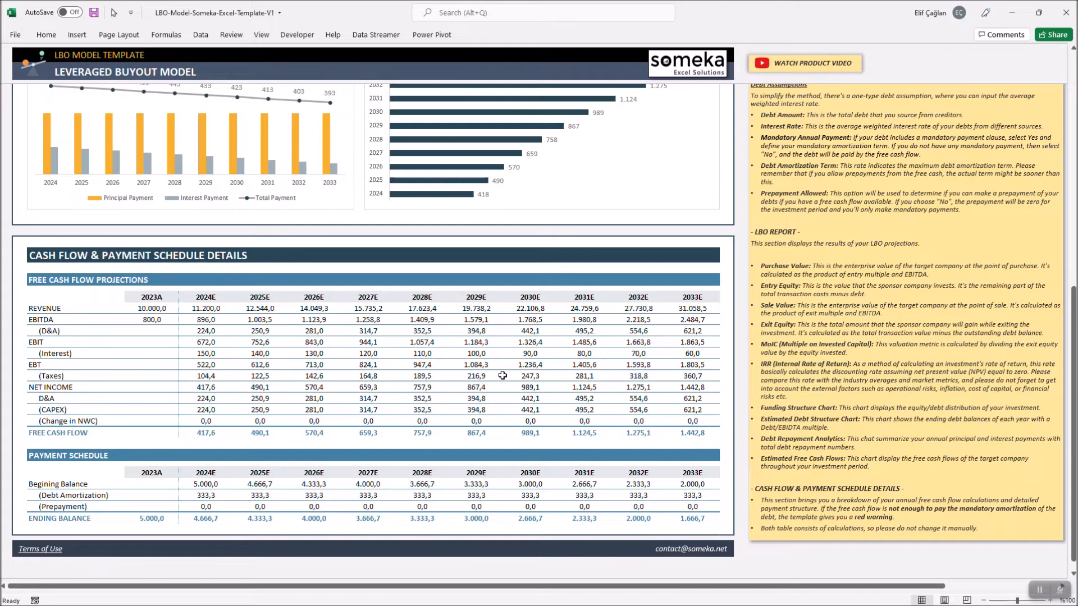
mouse_move(181, 402)
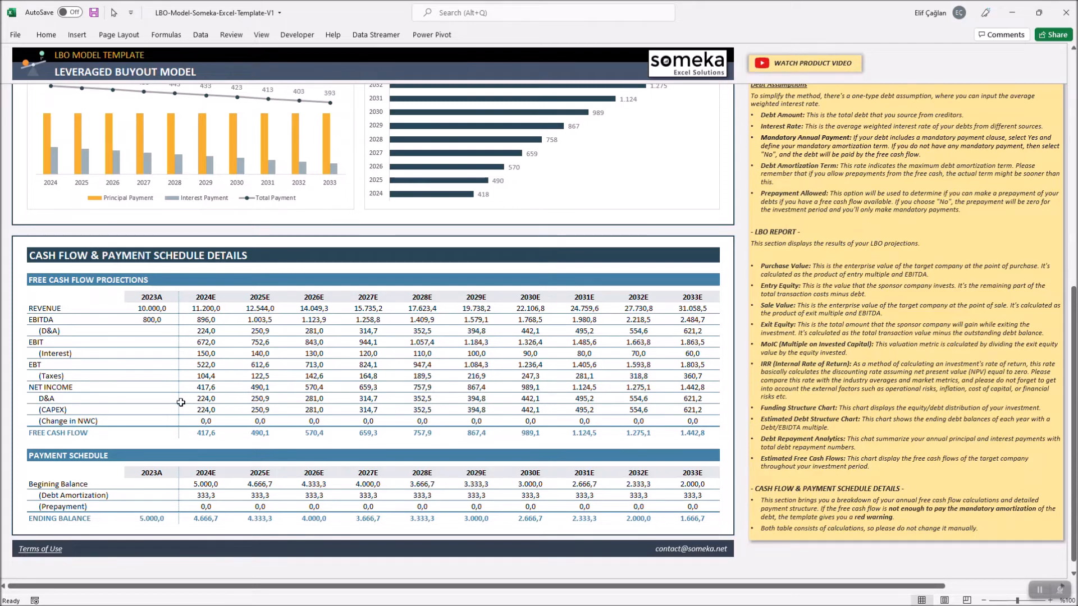
mouse_move(711, 504)
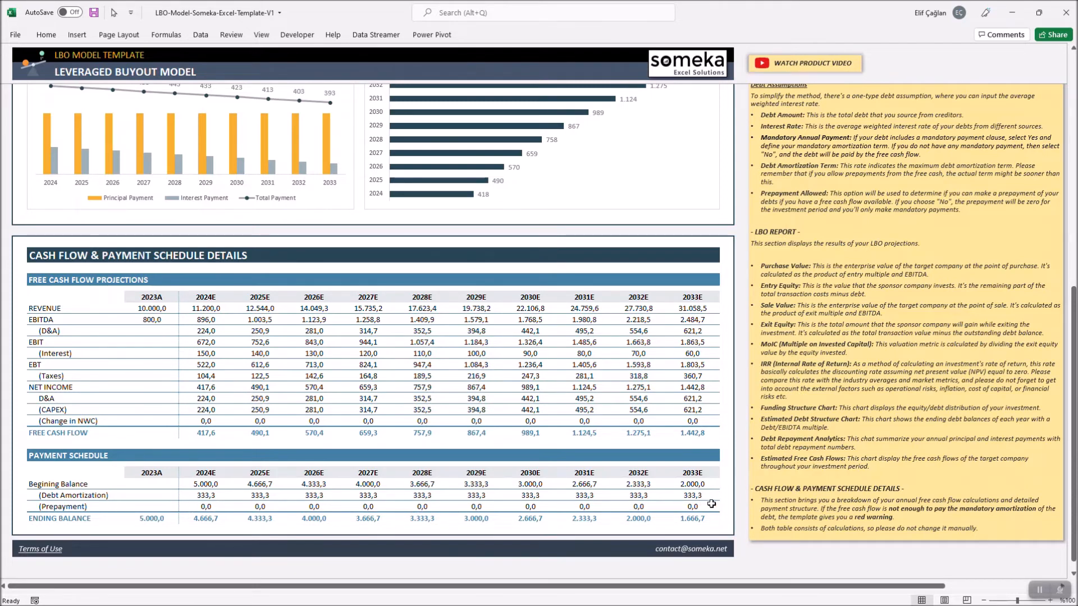
left_click_drag(206, 495, 530, 495)
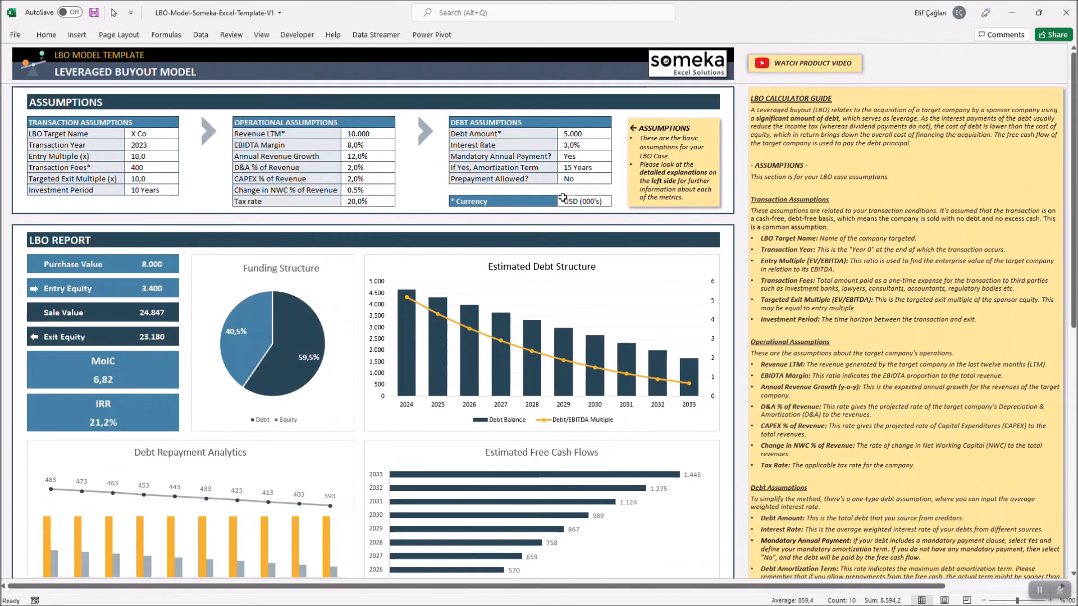
Step: Set Prepayment Allowed to Yes and select the ten years of (Prepayment) figures in the schedule
left_click(615, 178)
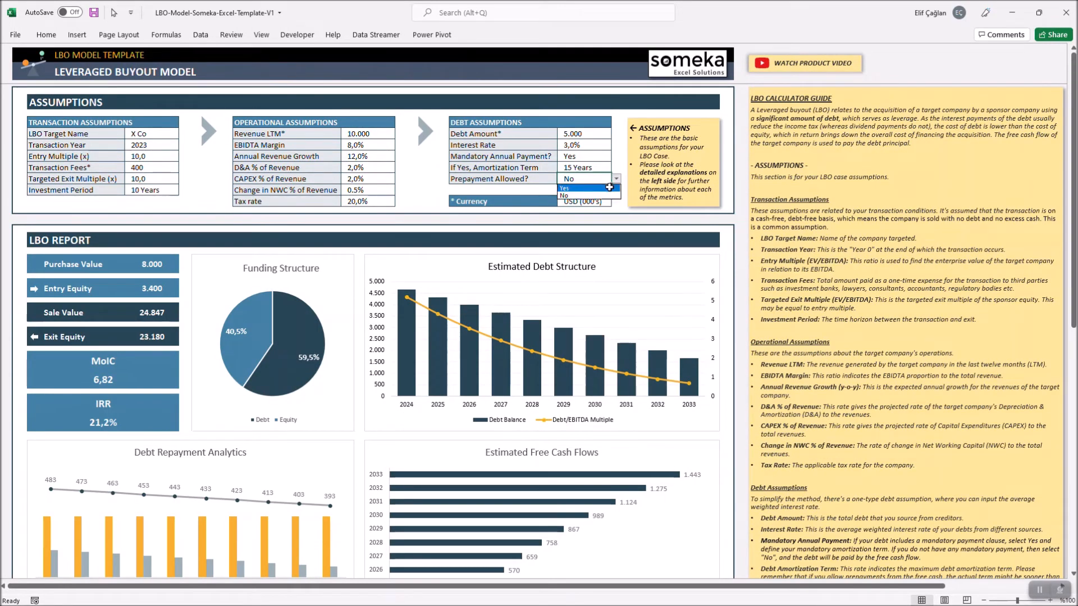
scroll("down", 3)
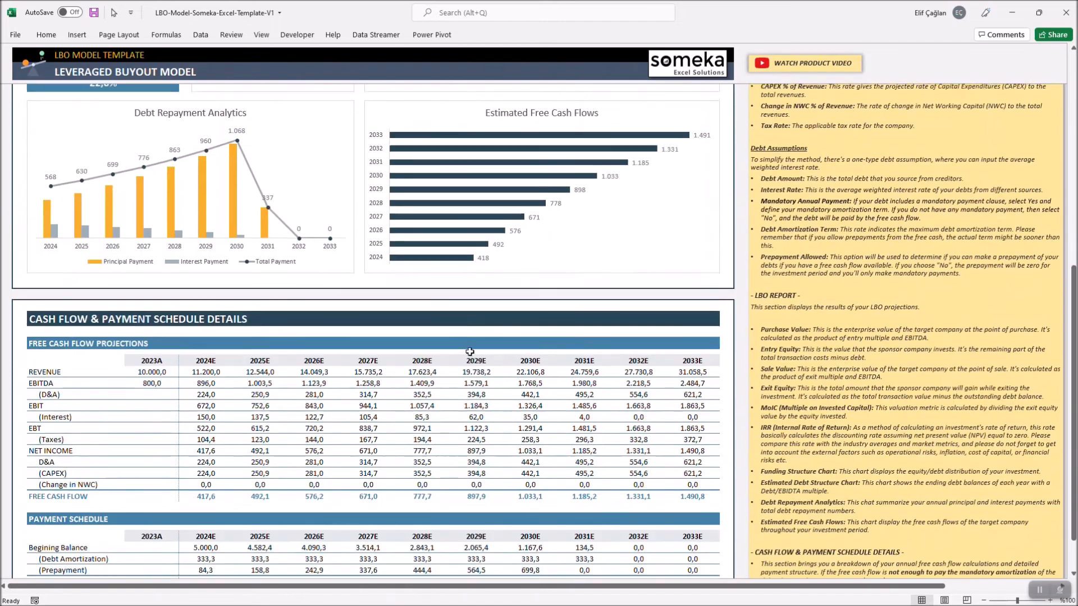
scroll("down", 3)
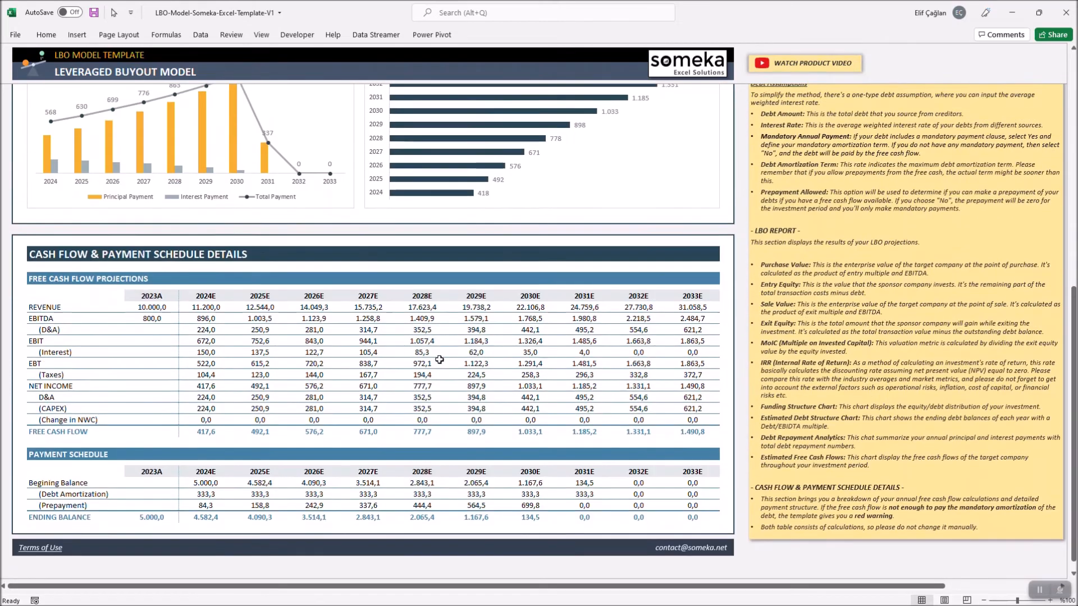
left_click(666, 506)
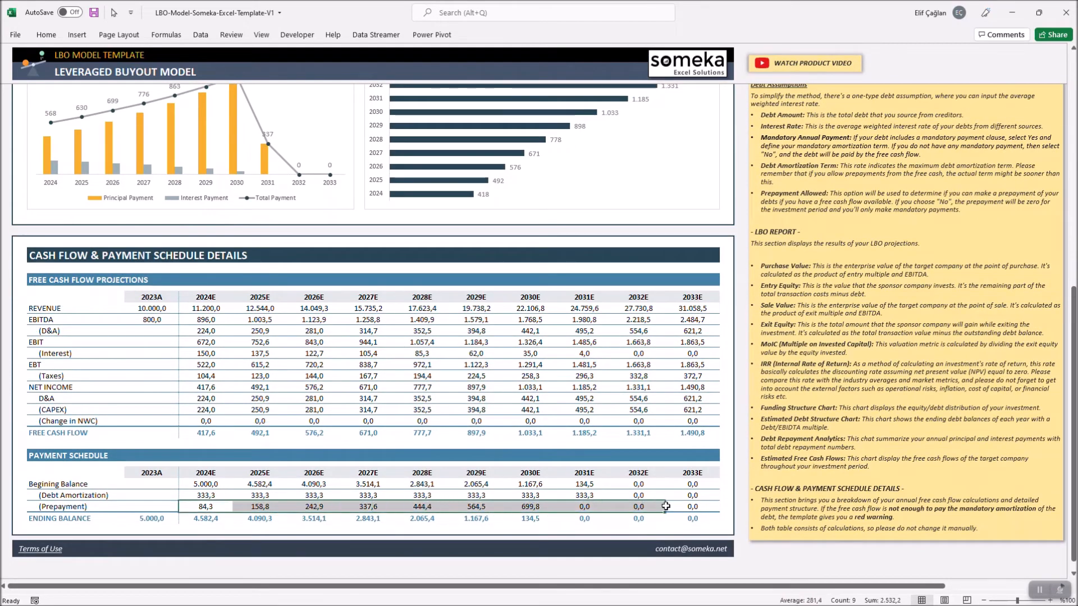
left_click(691, 507)
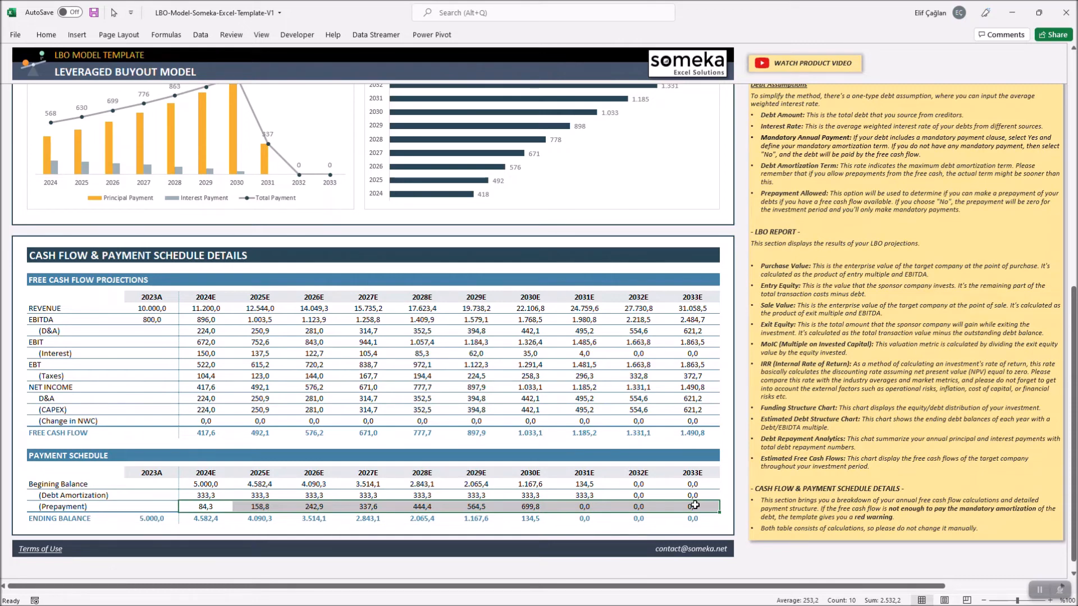
left_click(421, 455)
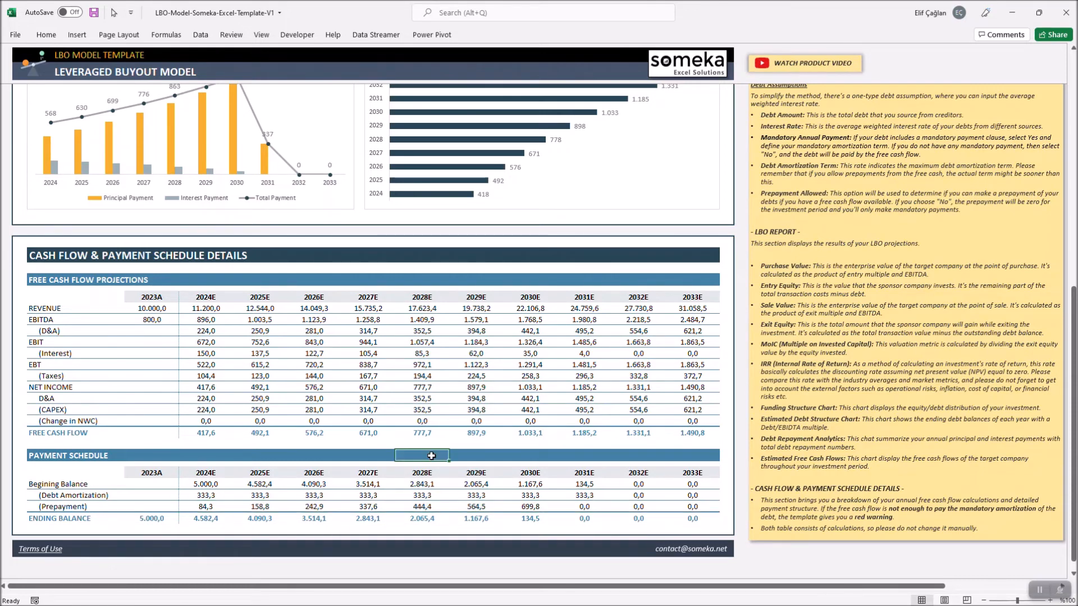
mouse_move(434, 452)
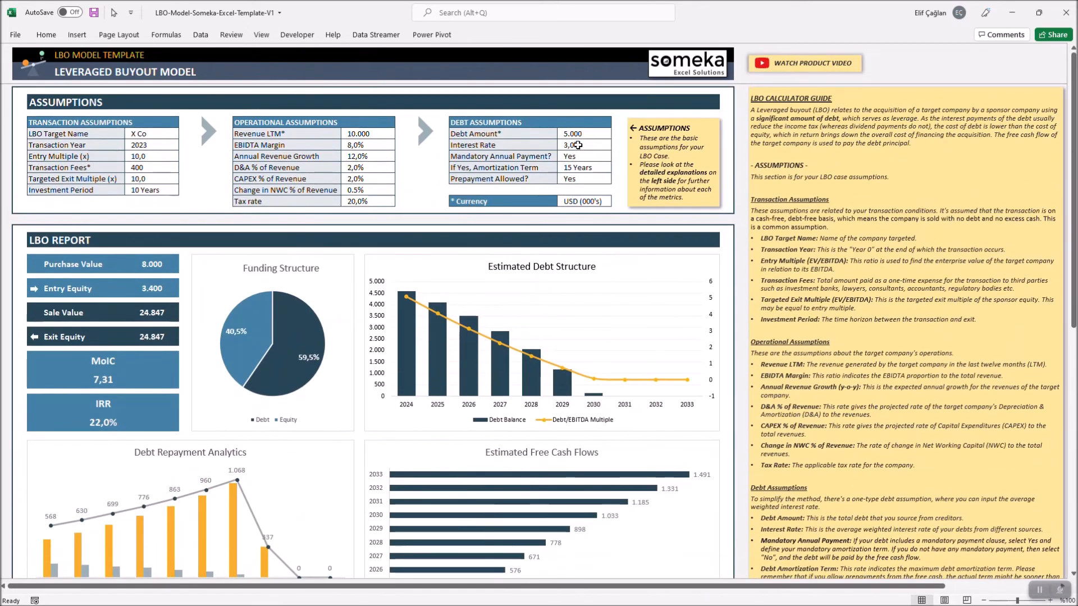
Step: Enter a 6,0% interest rate and check the 2024E Free Cash Flow cell
type("6,0")
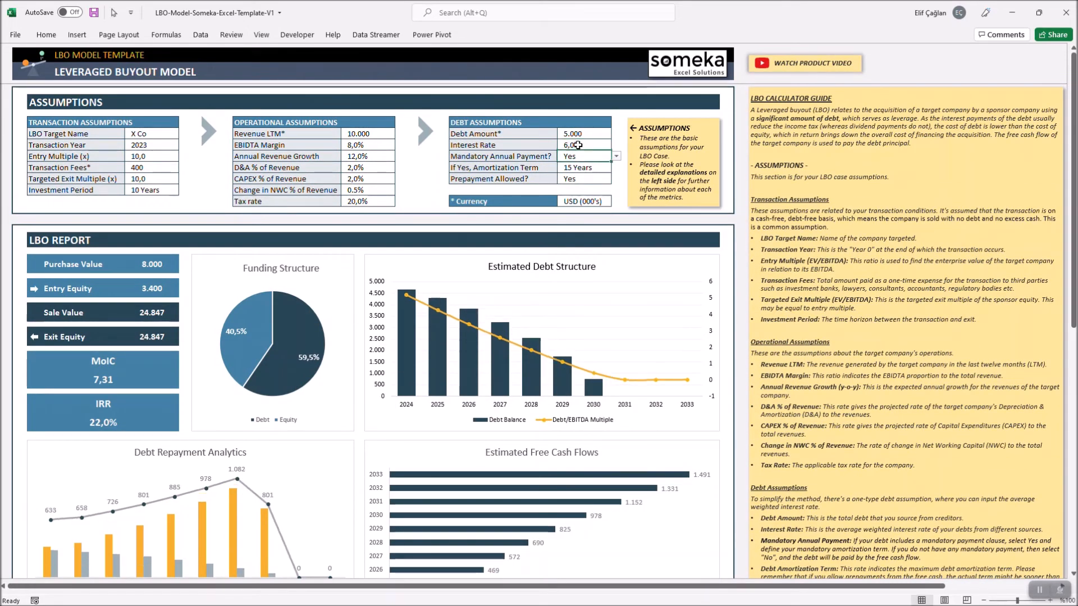
scroll("down", 3)
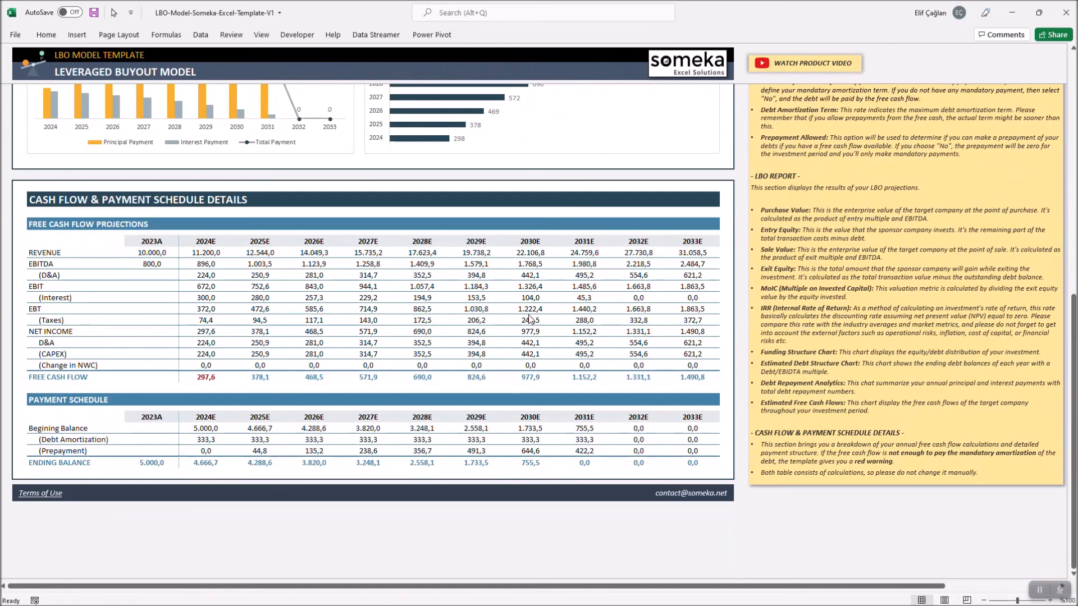
mouse_move(204, 386)
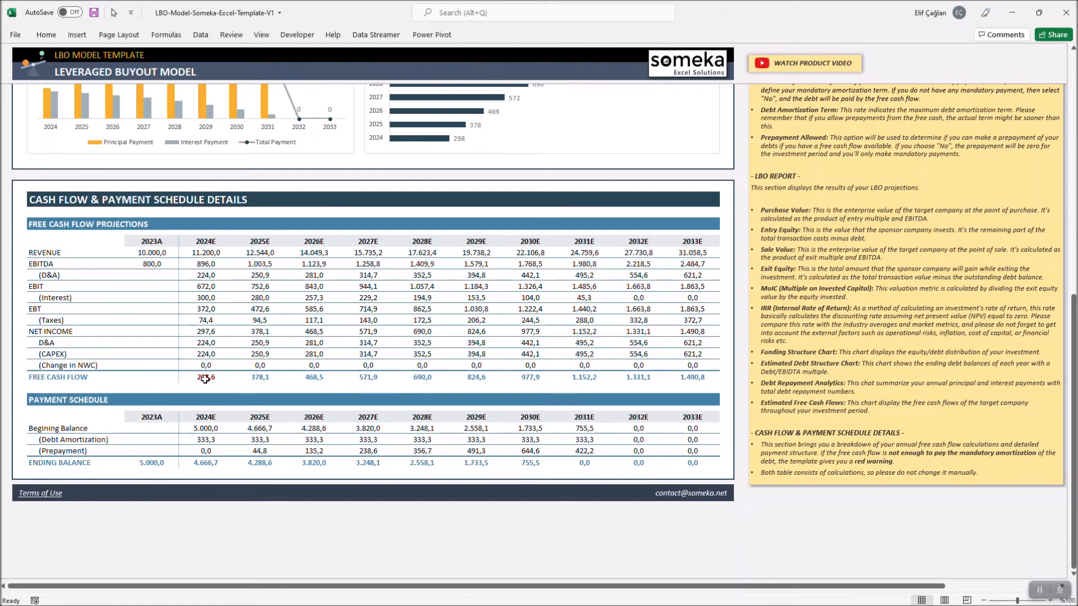
left_click(205, 377)
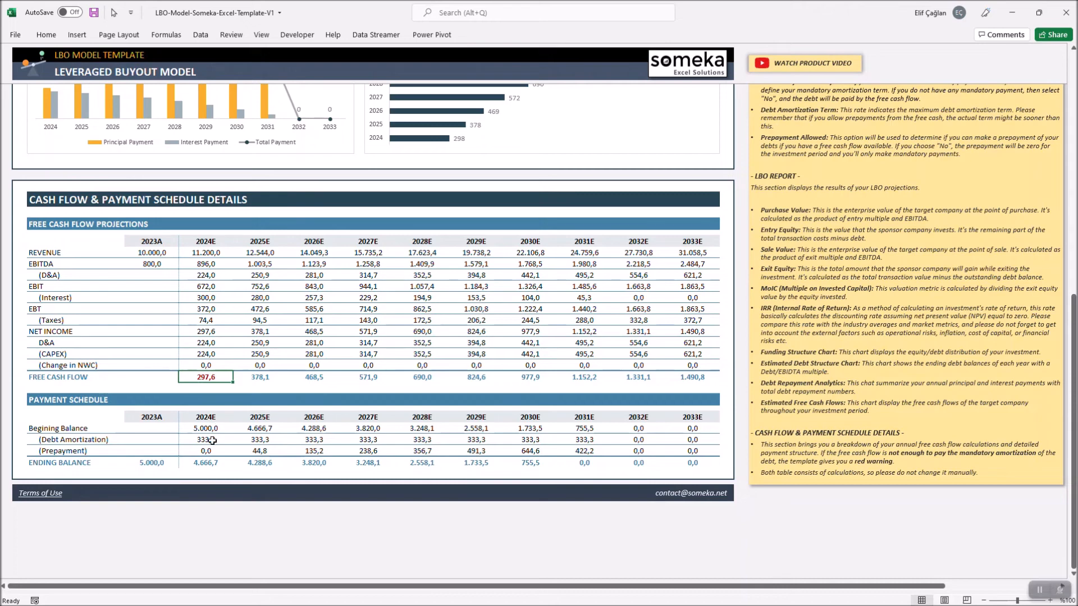